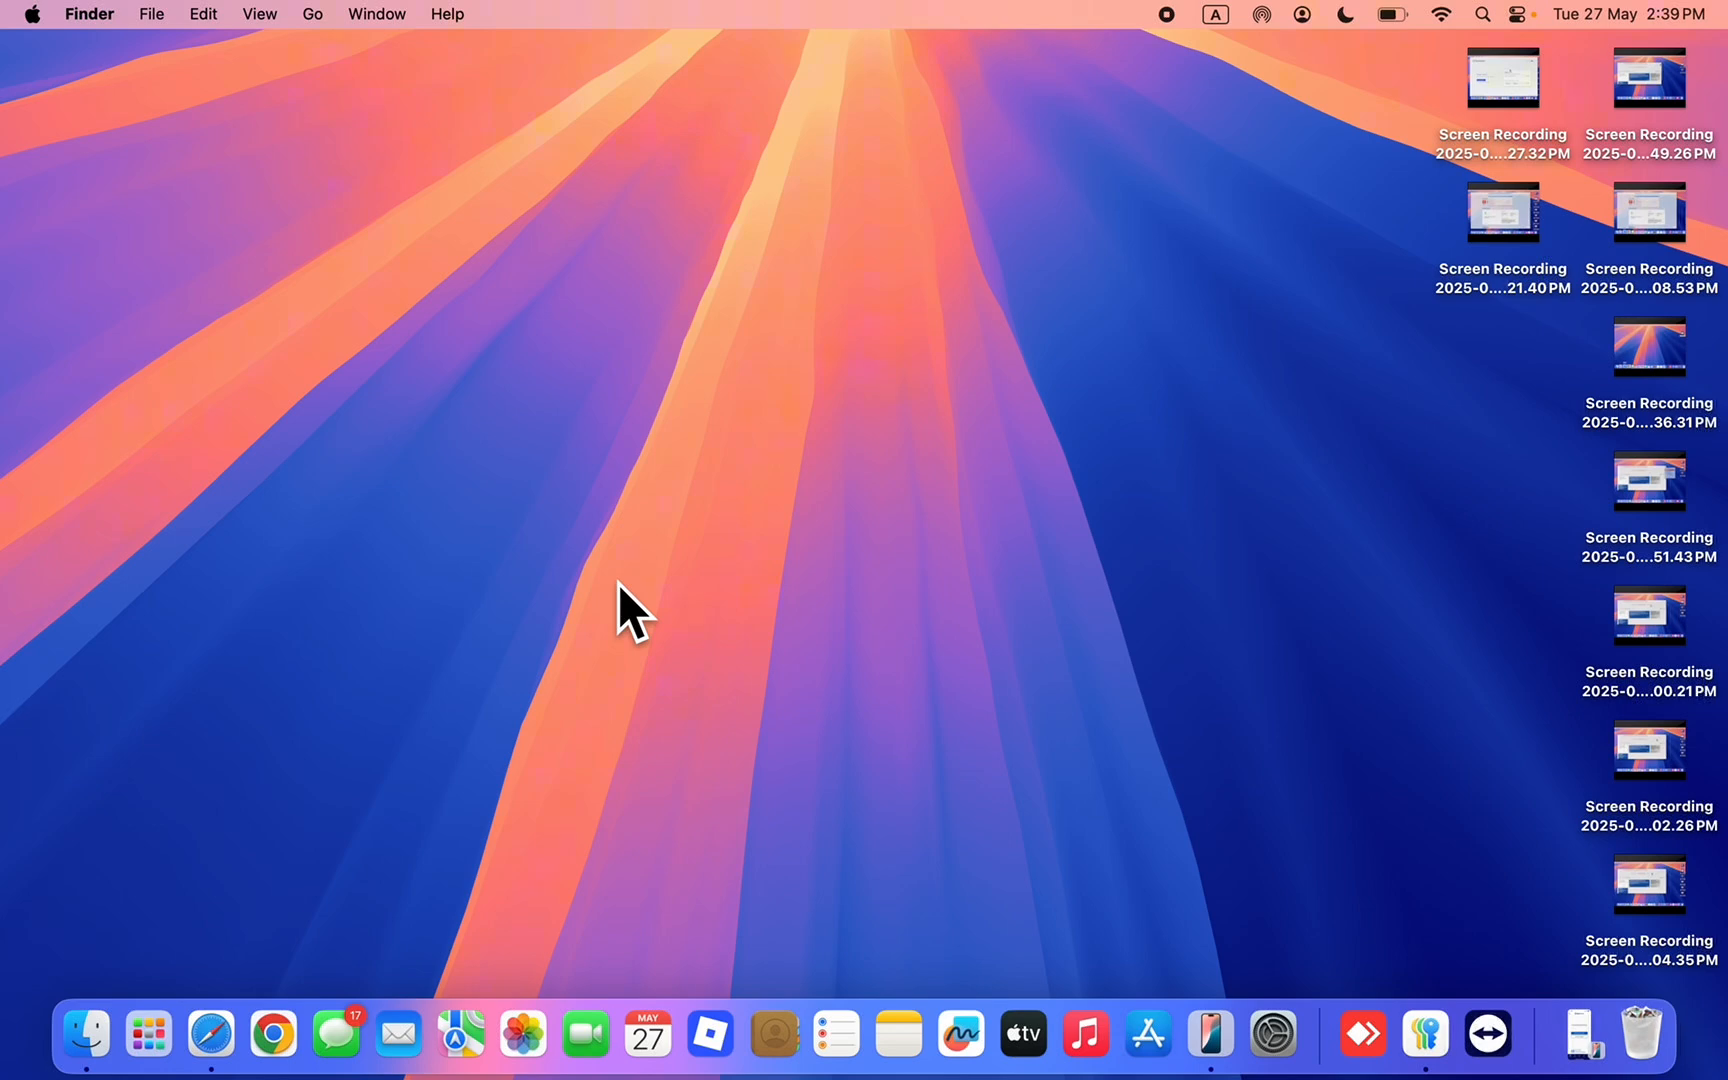
pyautogui.moveTo(1566, 1006)
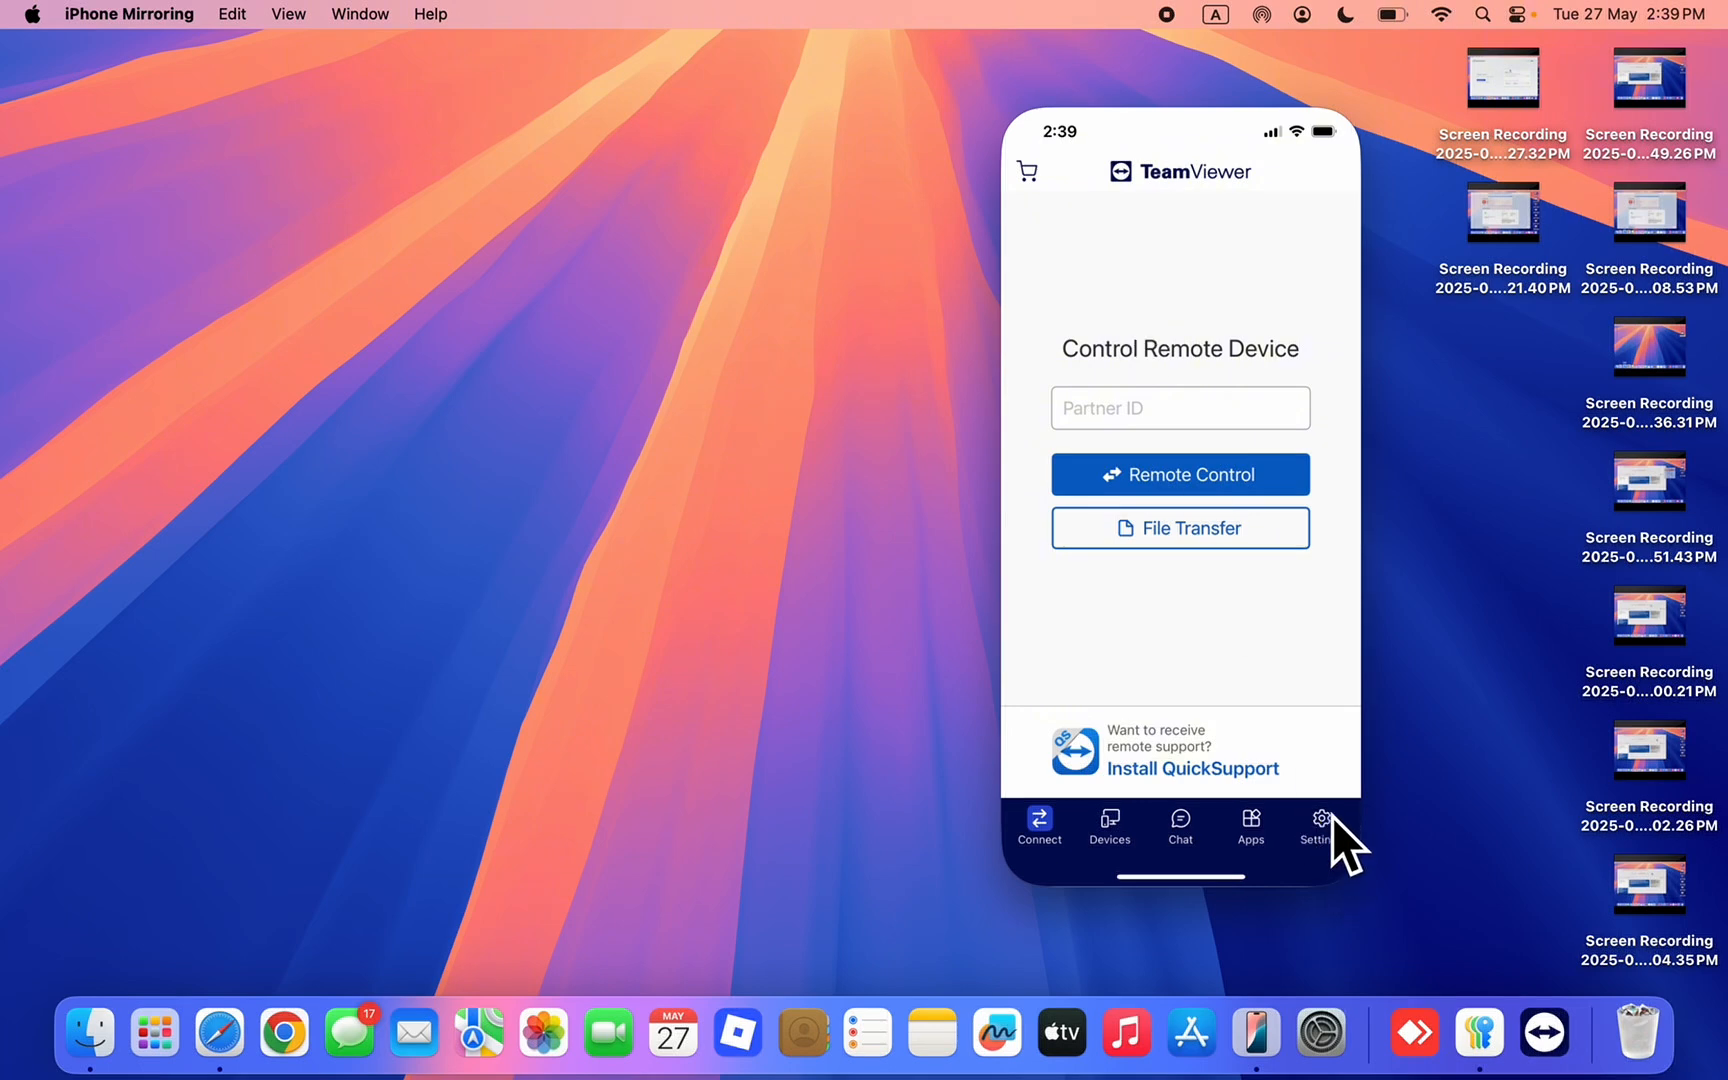
# Step: Start signing in from the iPhone app's Settings, reaching the teamviewer.com permission prompt
pyautogui.click(1320, 824)
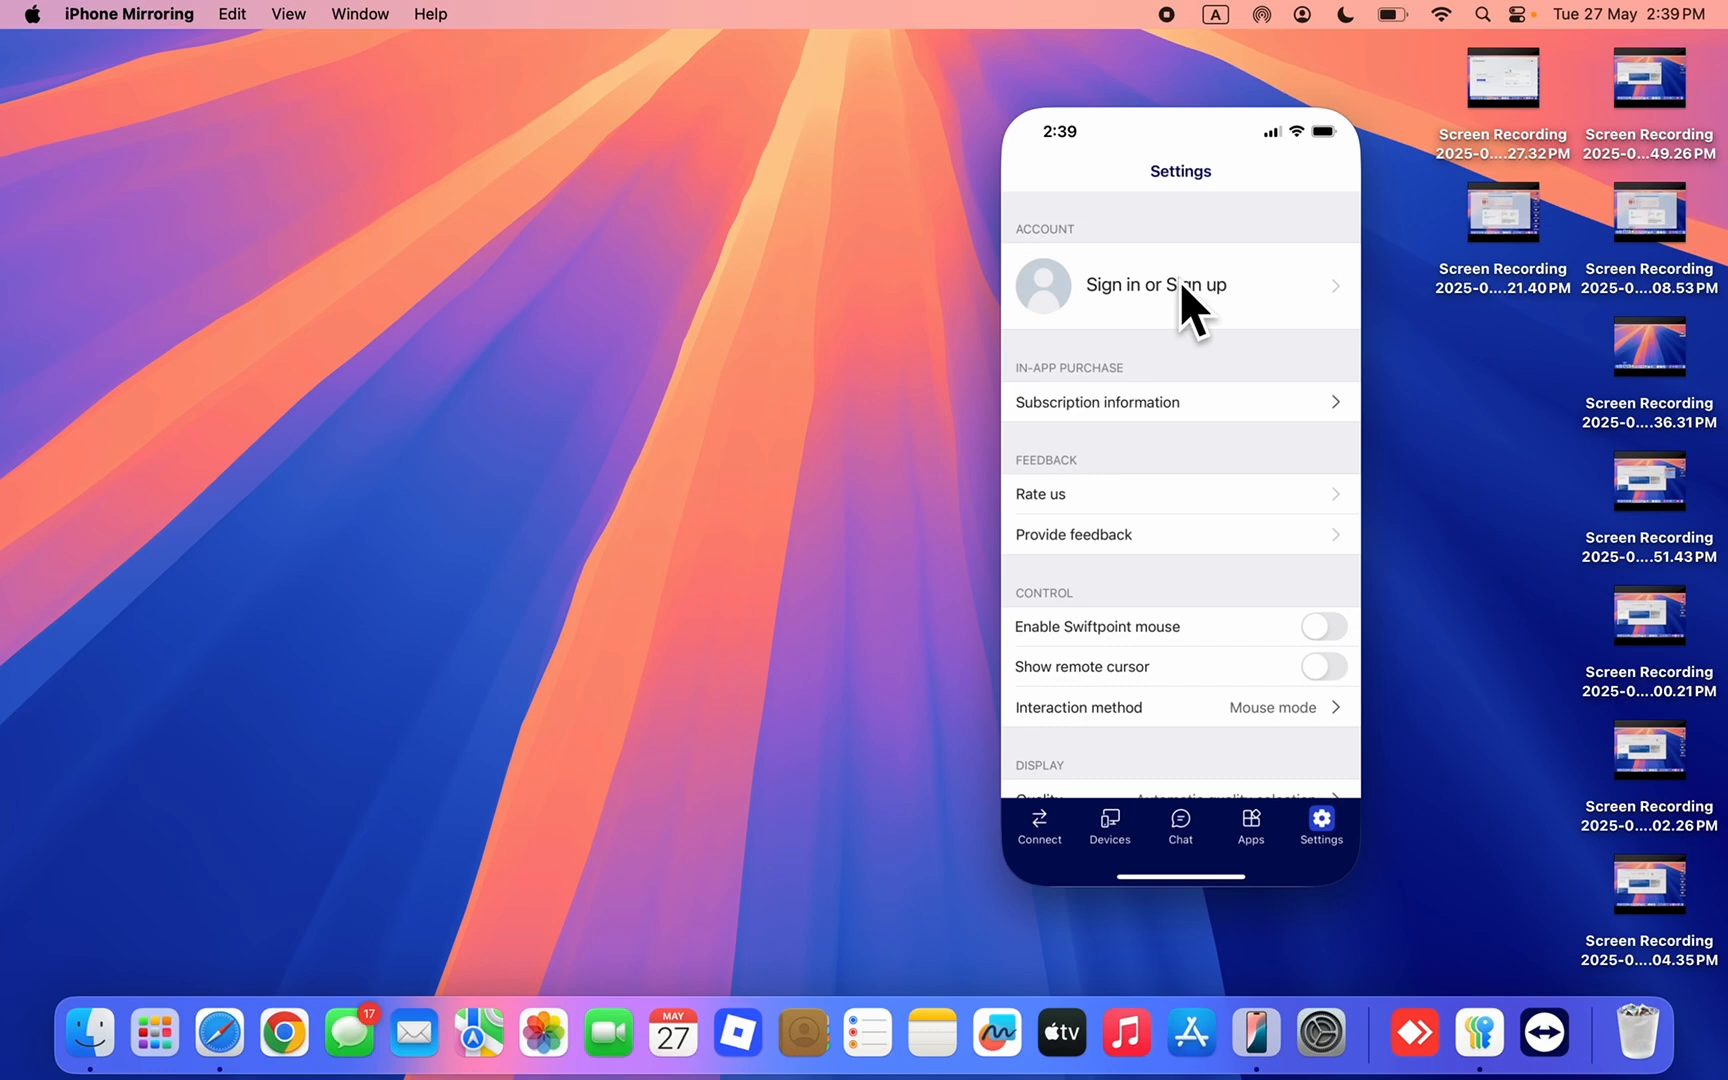
pyautogui.click(1180, 284)
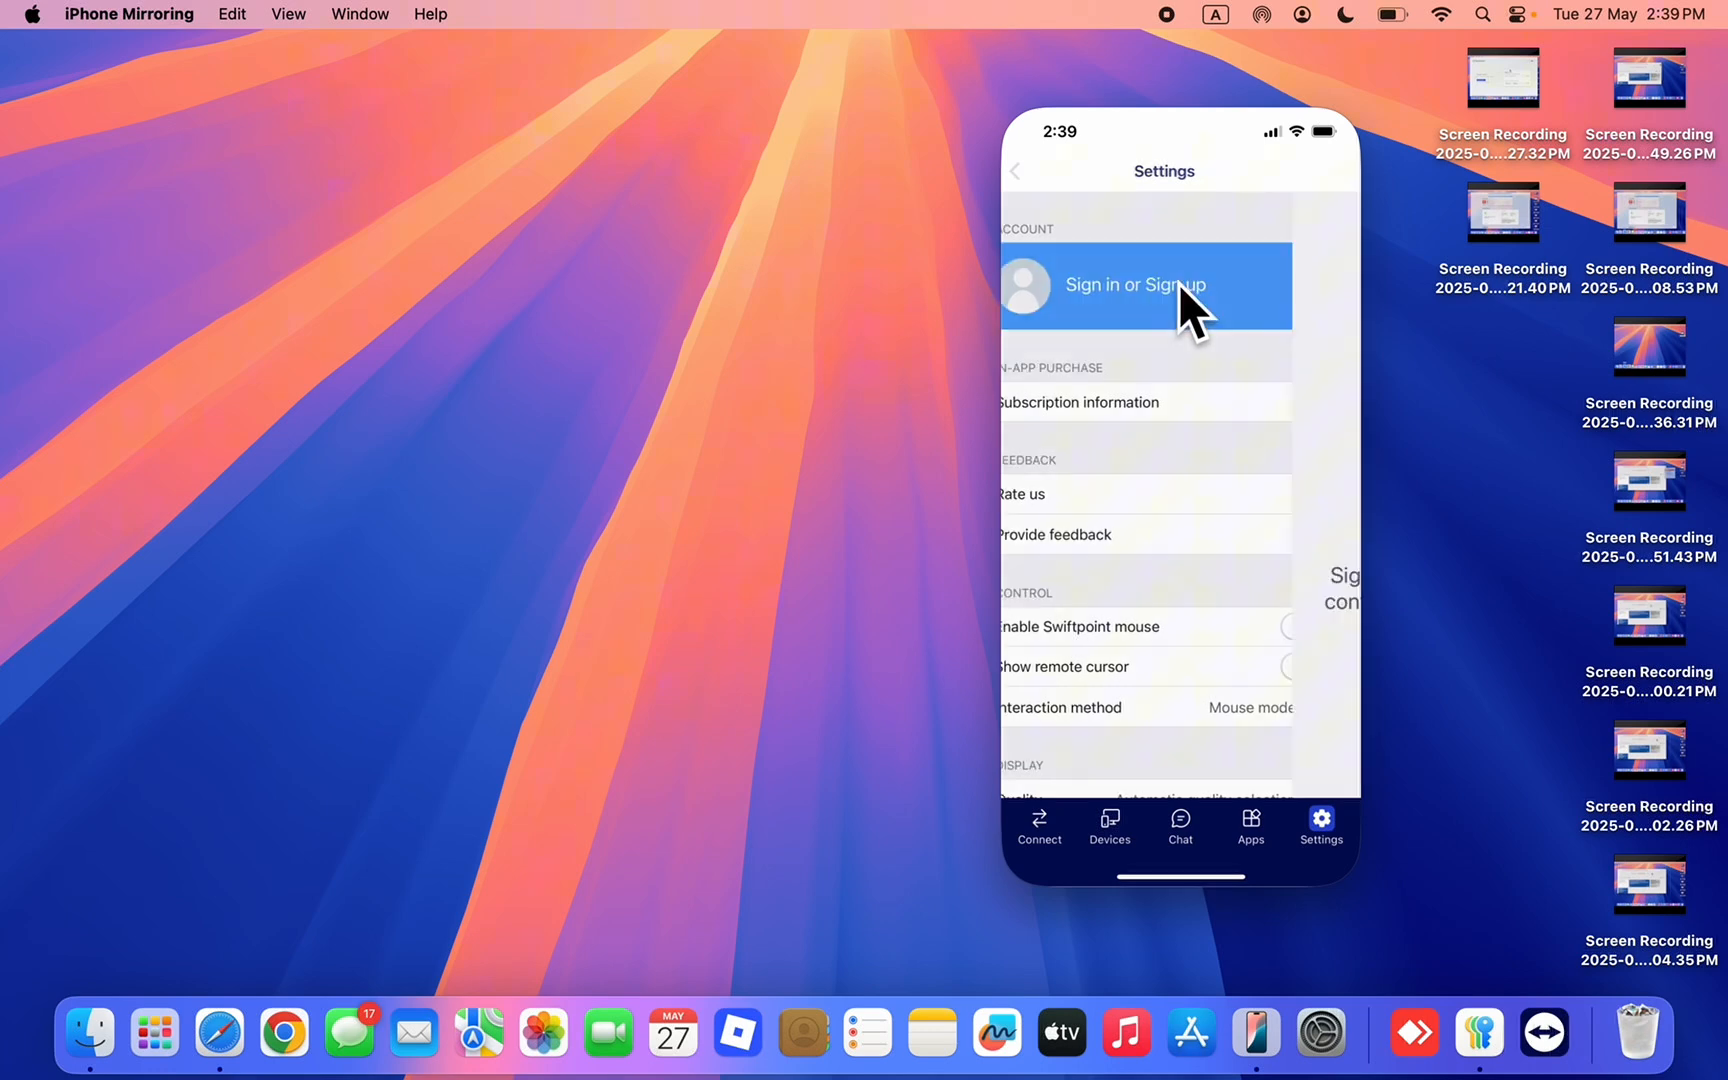
pyautogui.click(1134, 284)
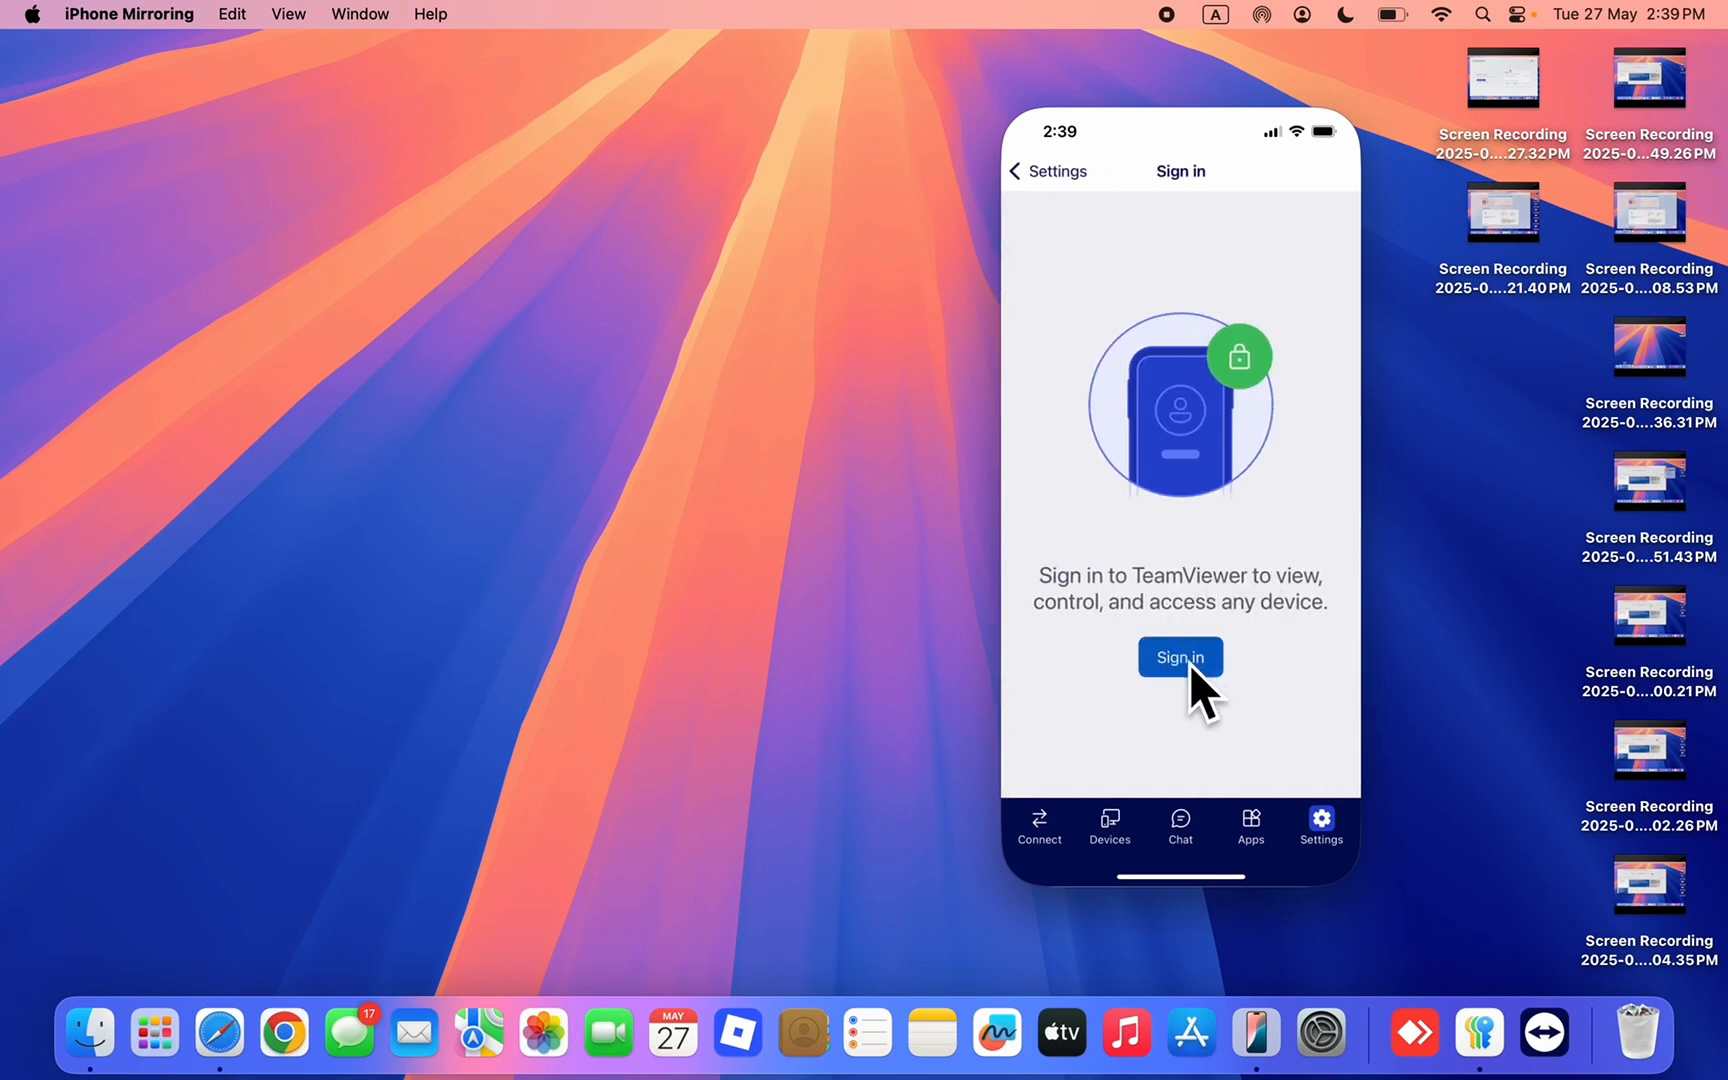
pyautogui.click(1178, 656)
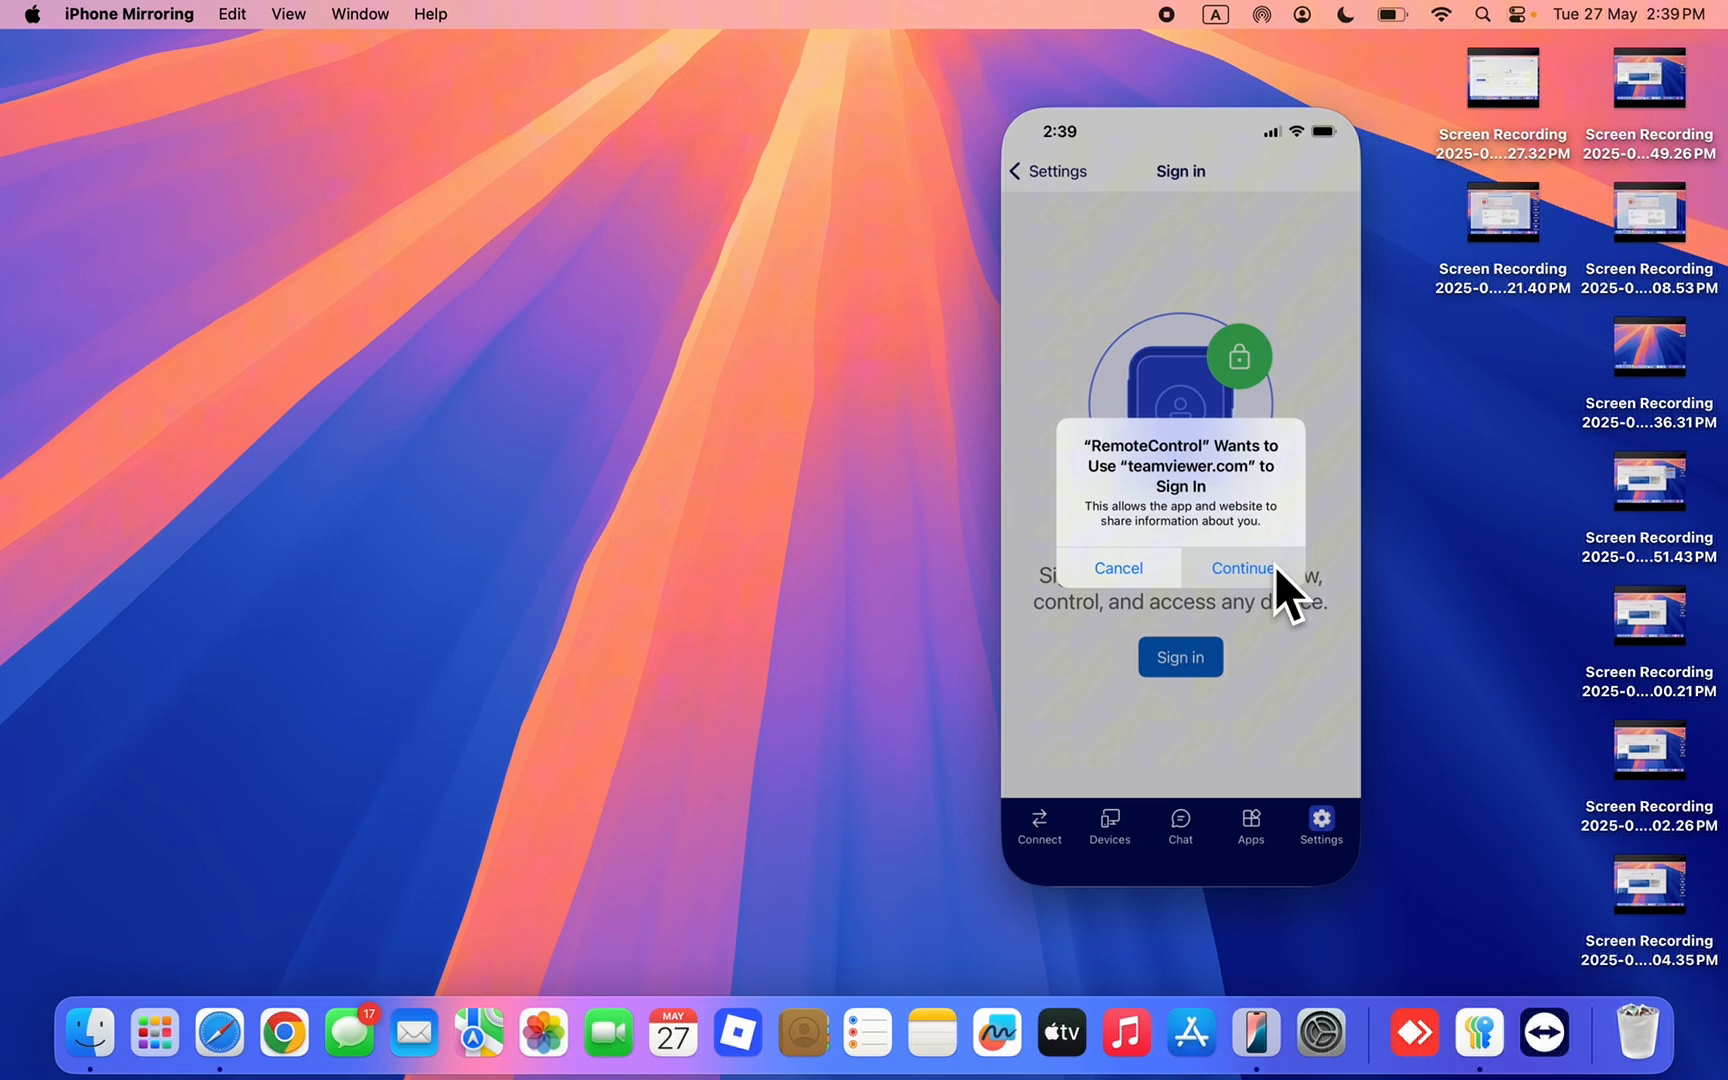
# Step: Allow sign-in via teamviewer.com and reveal the email, Microsoft, Google and Apple options
pyautogui.click(1240, 568)
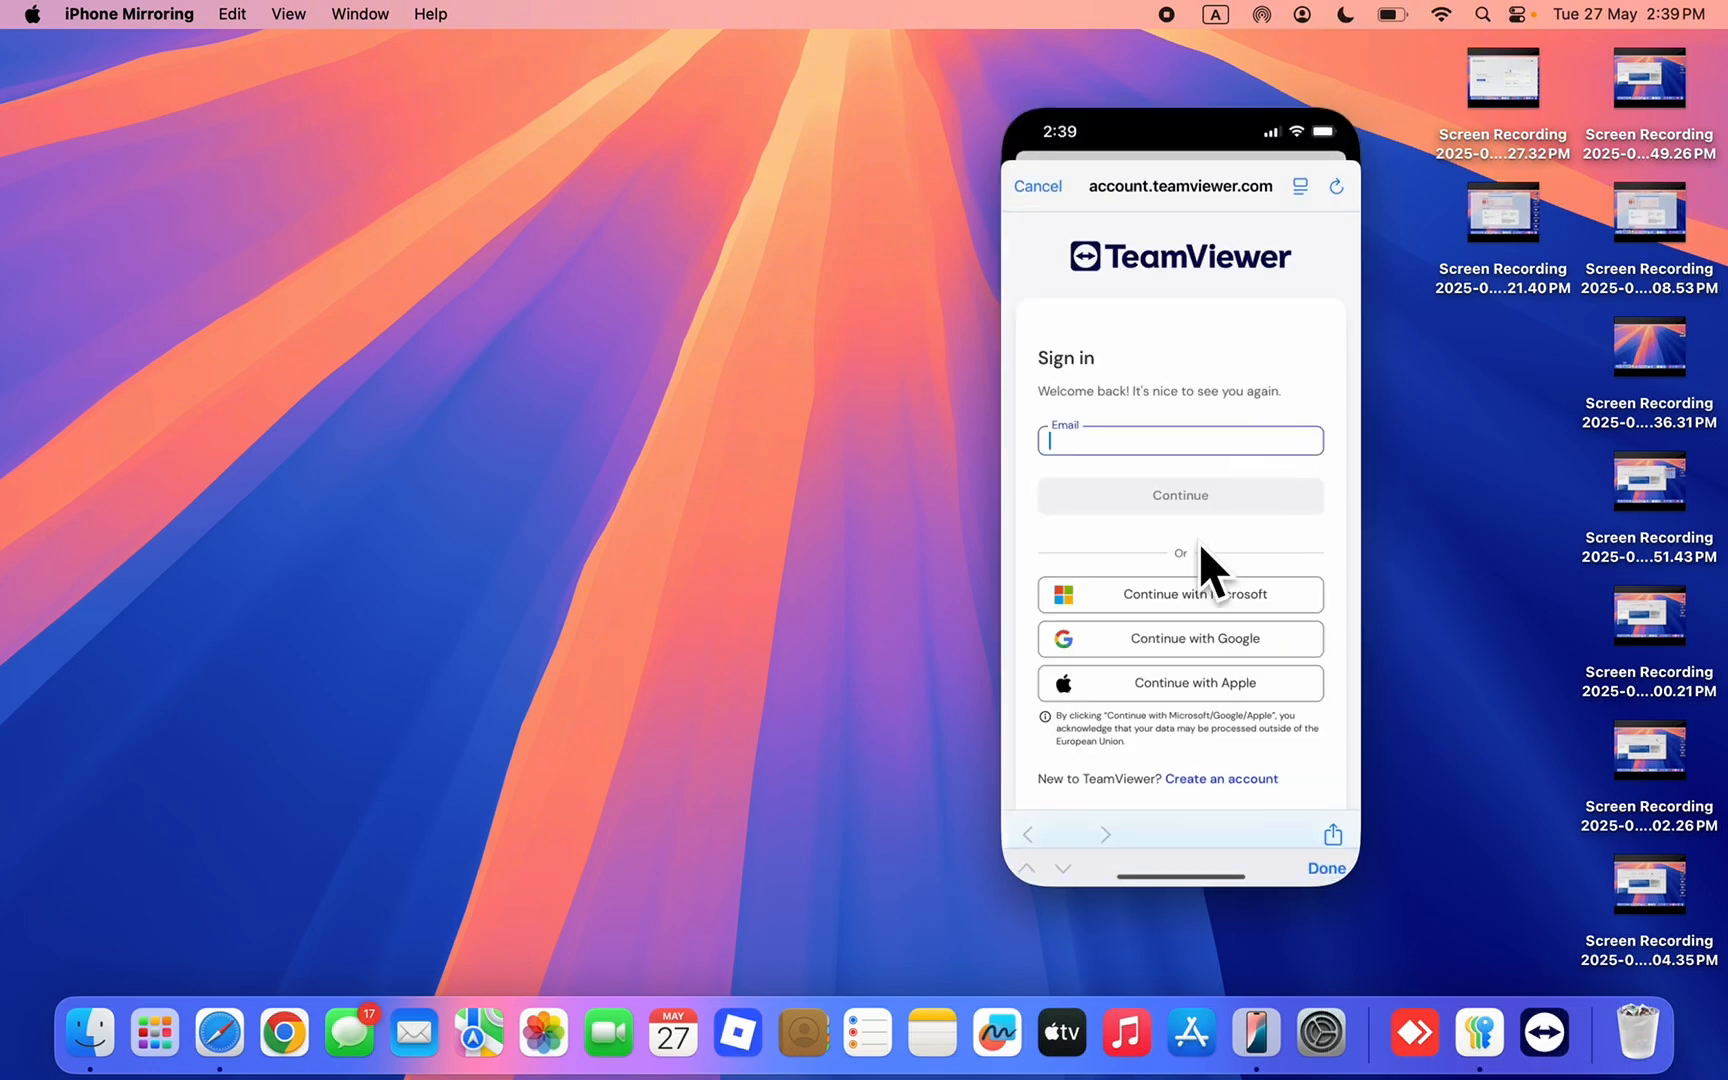
pyautogui.scroll(-3)
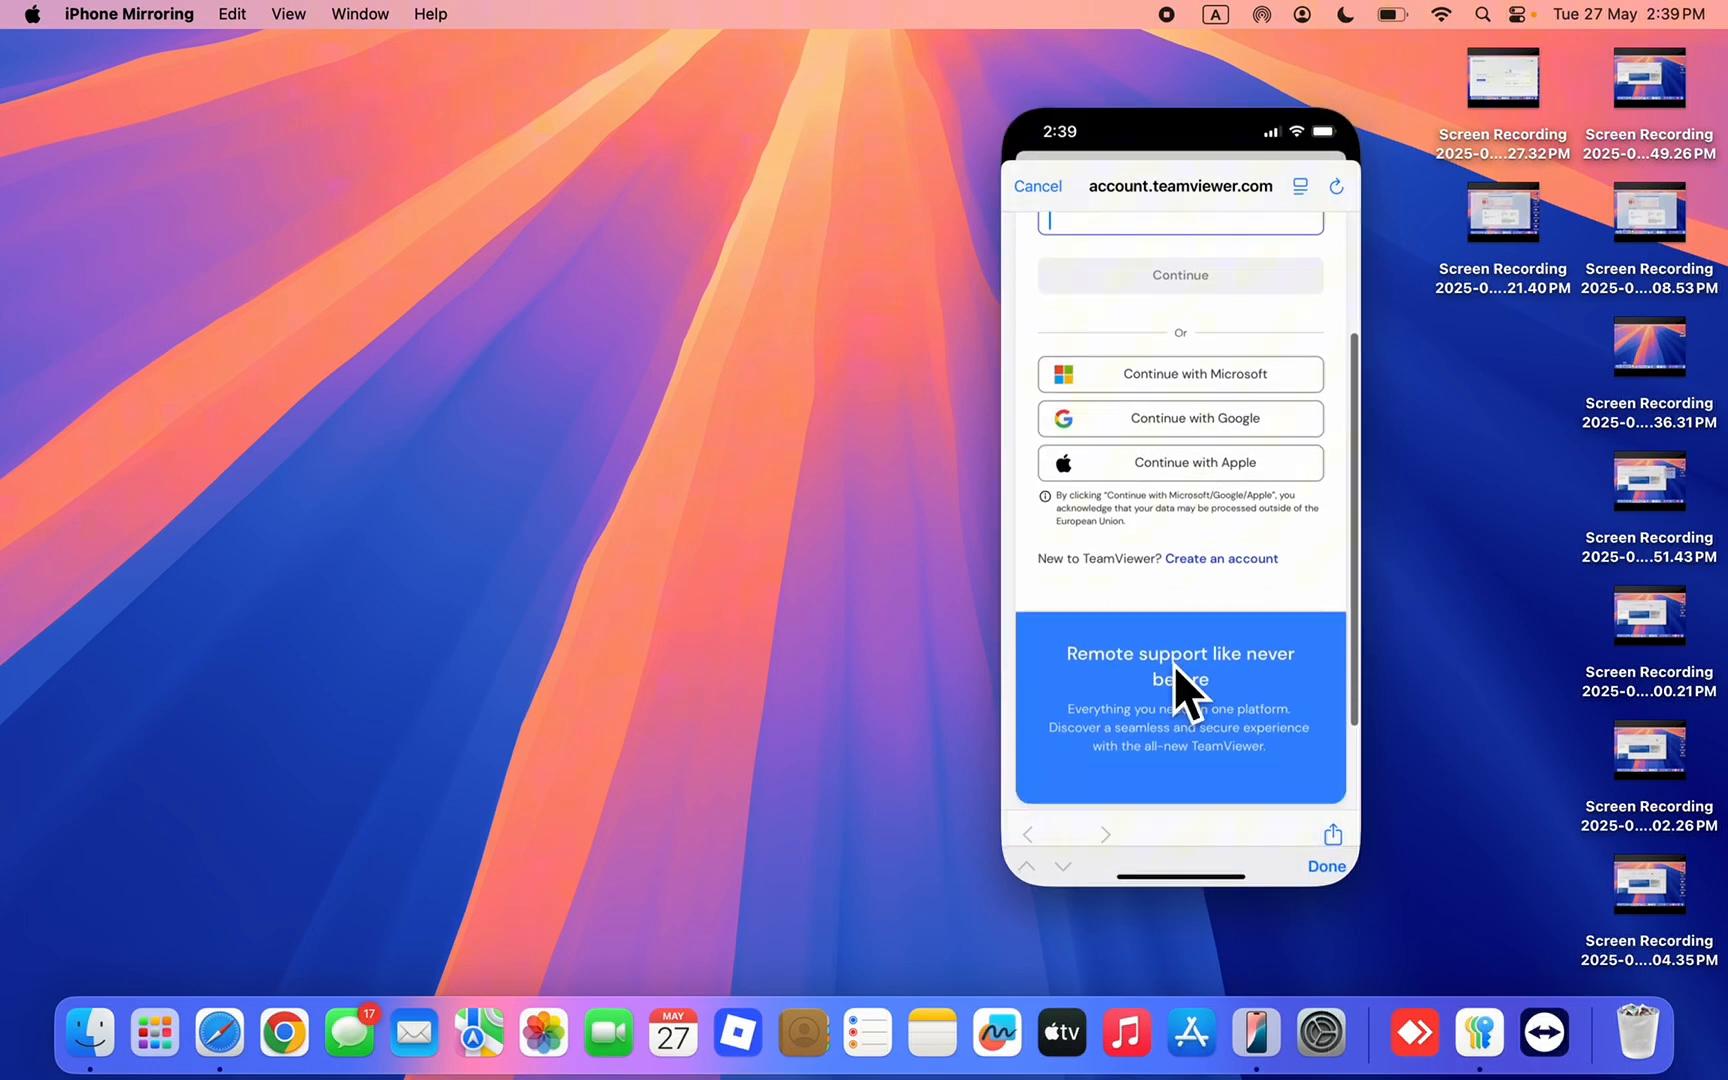
pyautogui.scroll(-3)
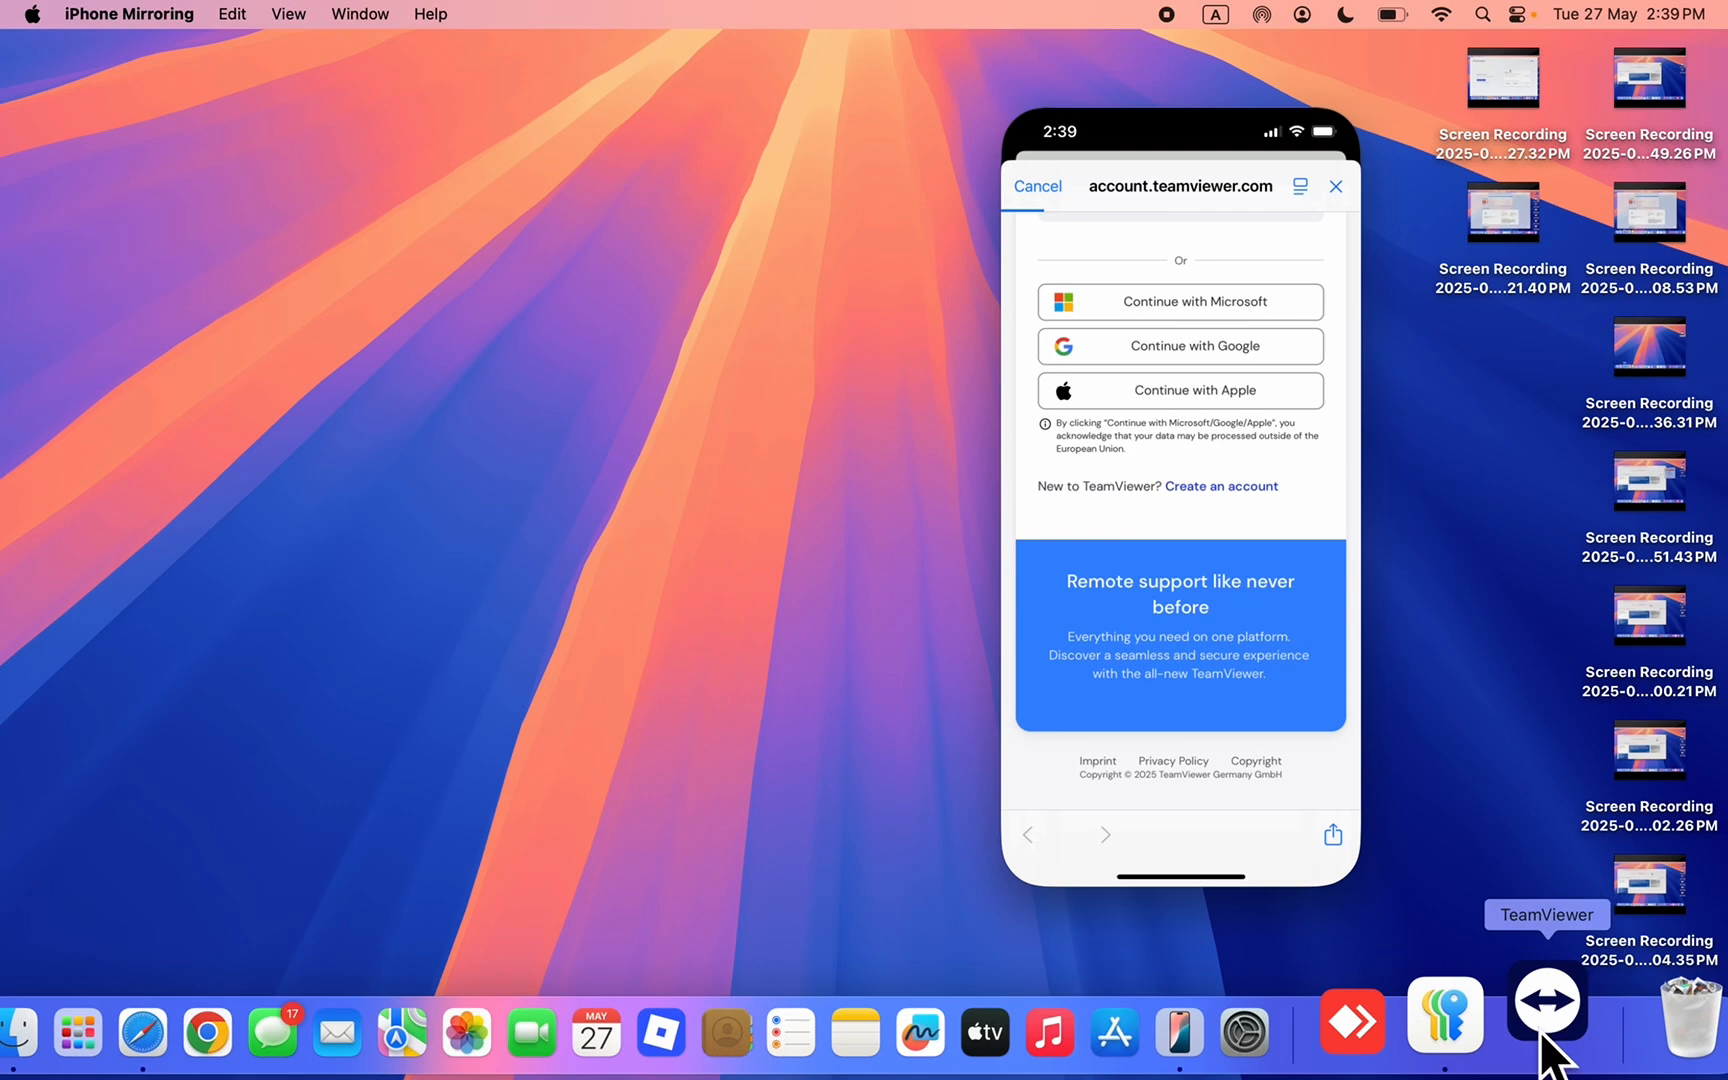
# Step: Launch the TeamViewer desktop app on the Mac from the Dock
pyautogui.click(1542, 1020)
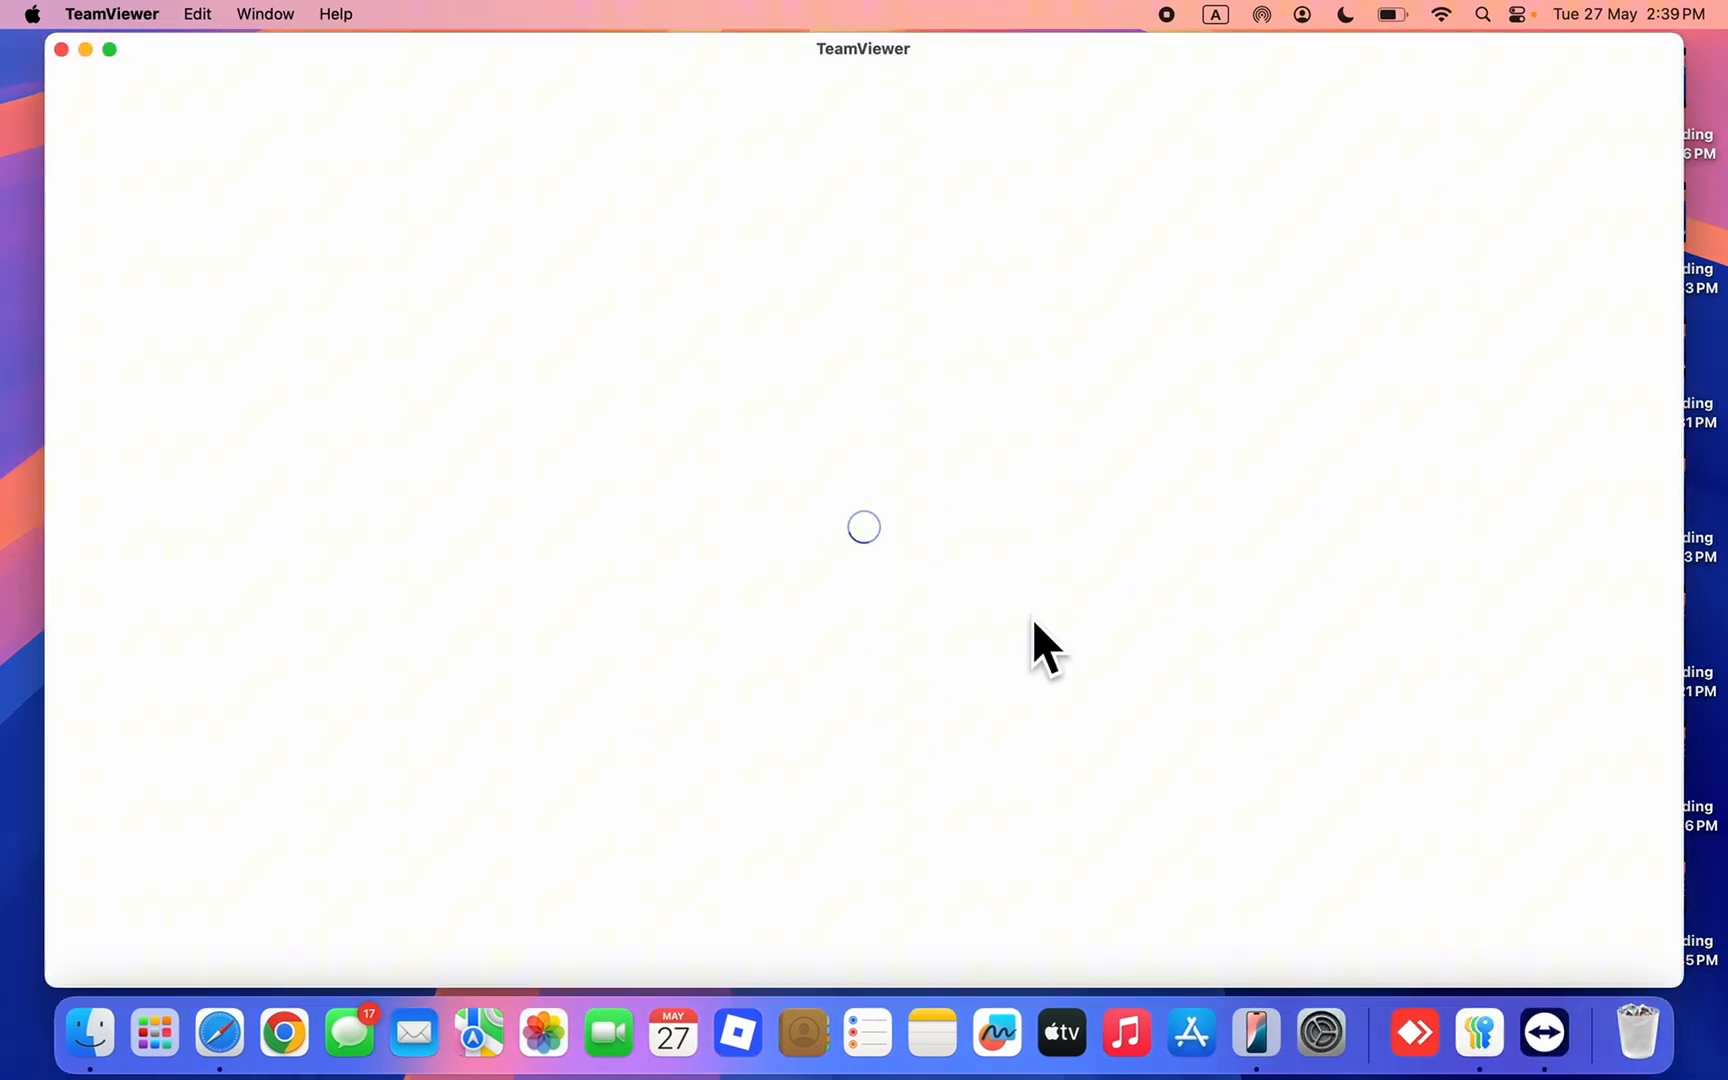
pyautogui.moveTo(1068, 424)
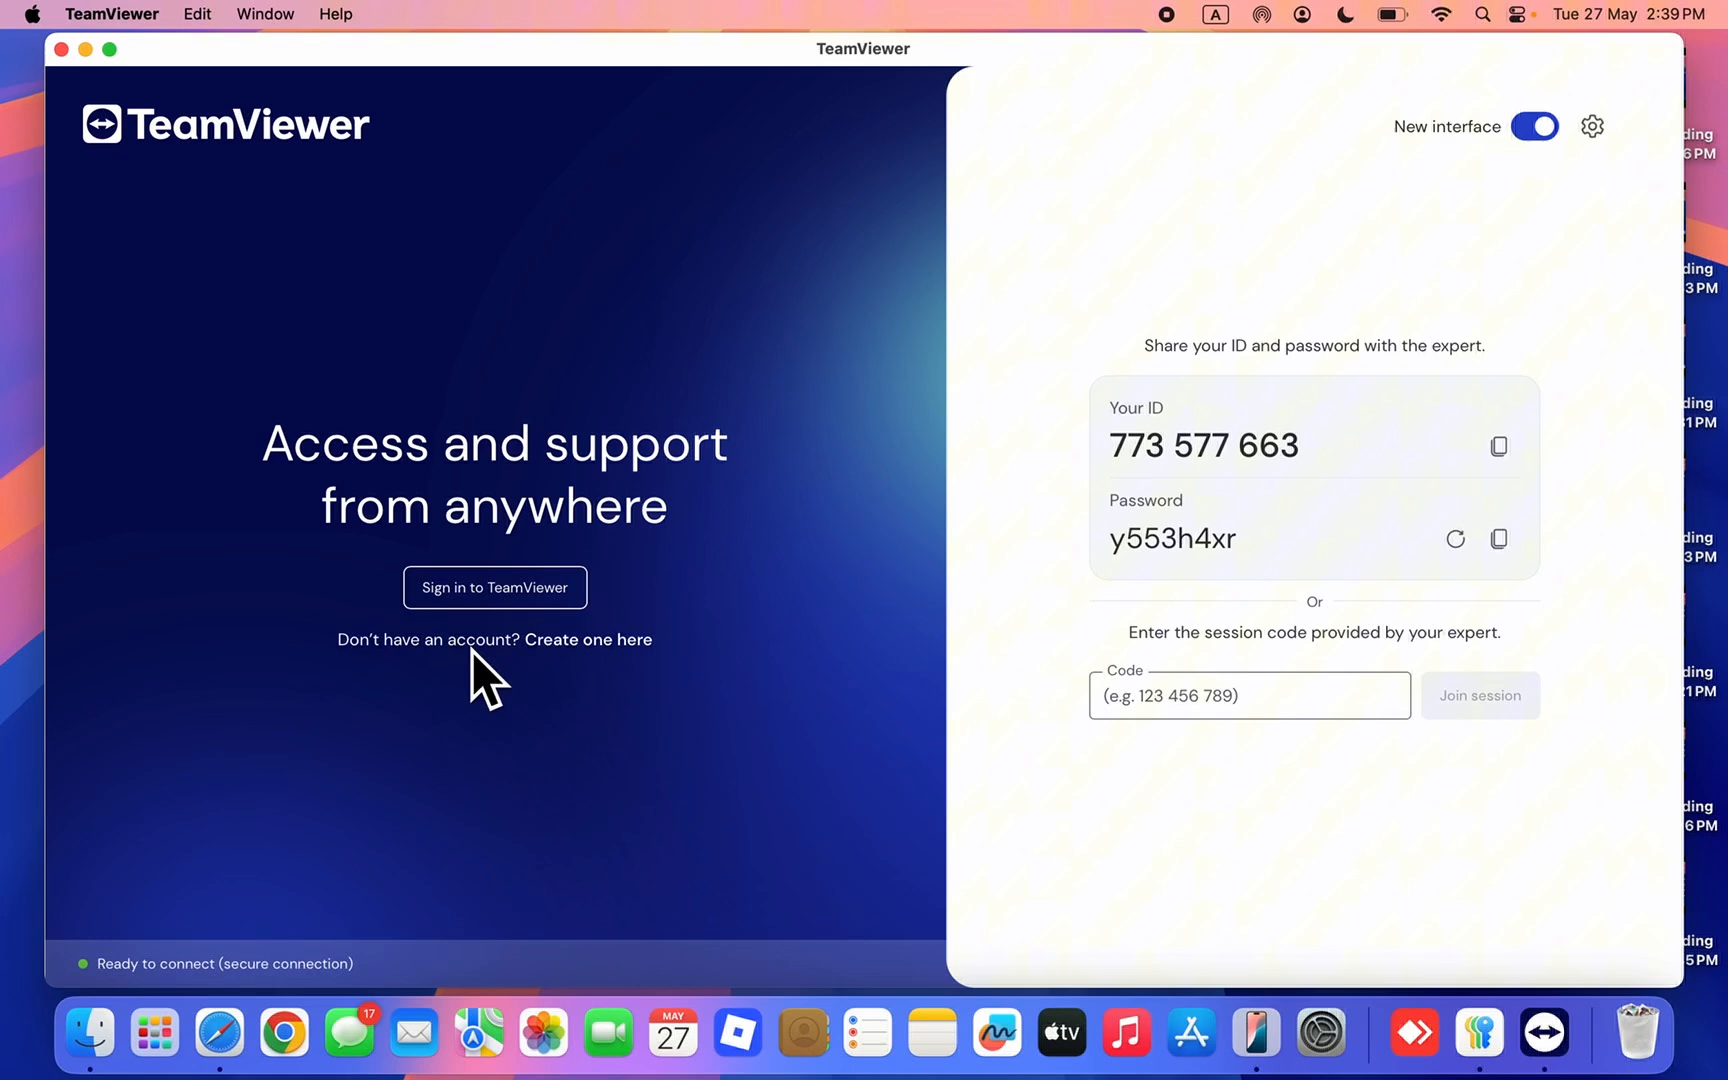
pyautogui.moveTo(630, 672)
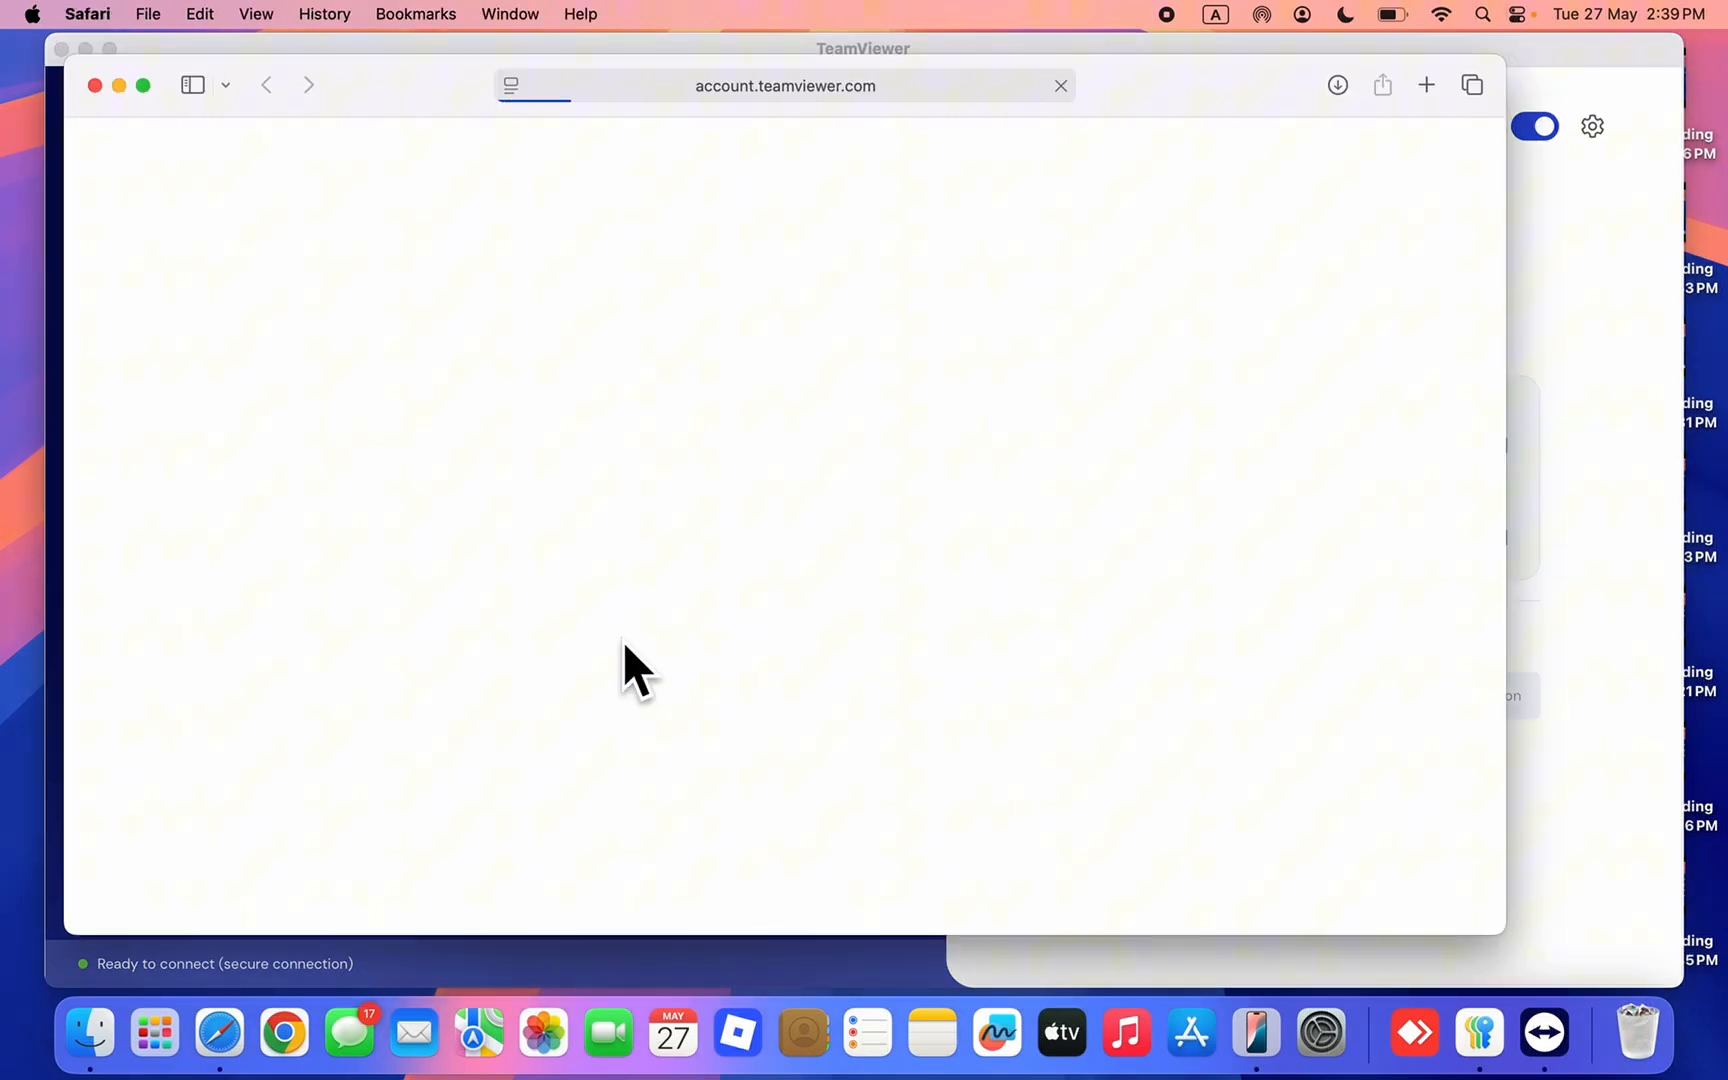
pyautogui.moveTo(666, 816)
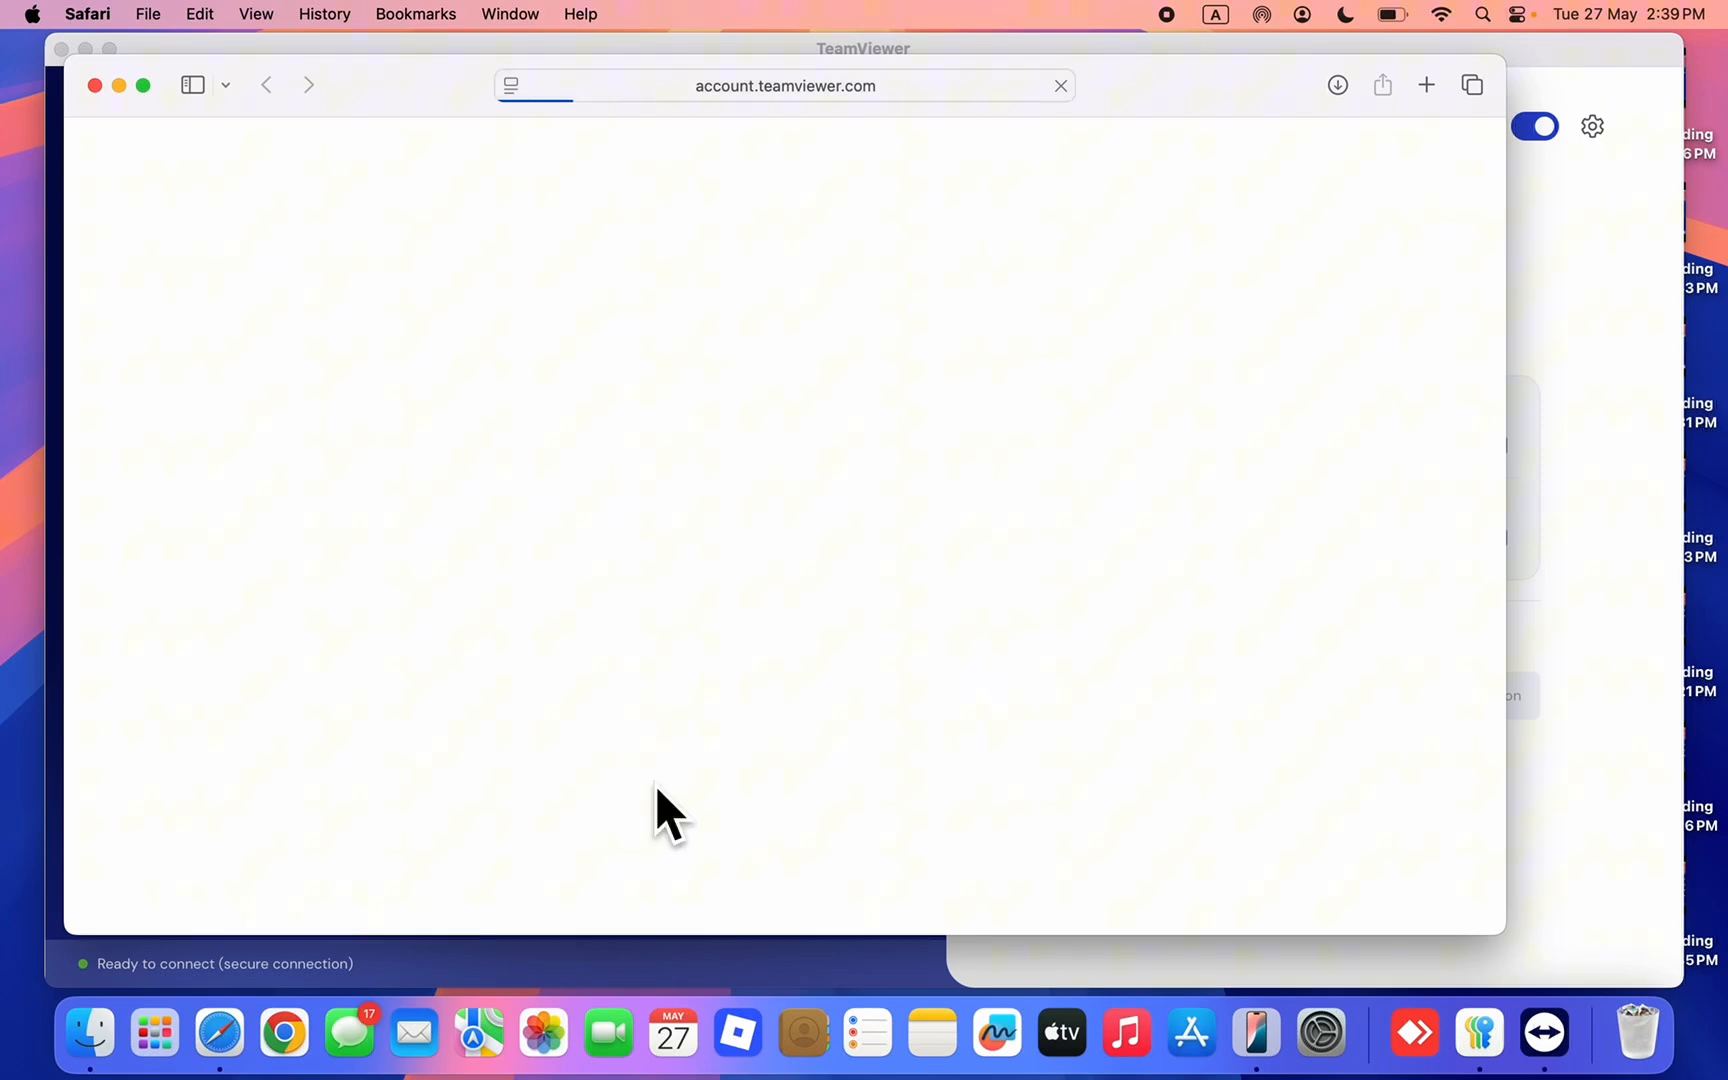
pyautogui.moveTo(1044, 438)
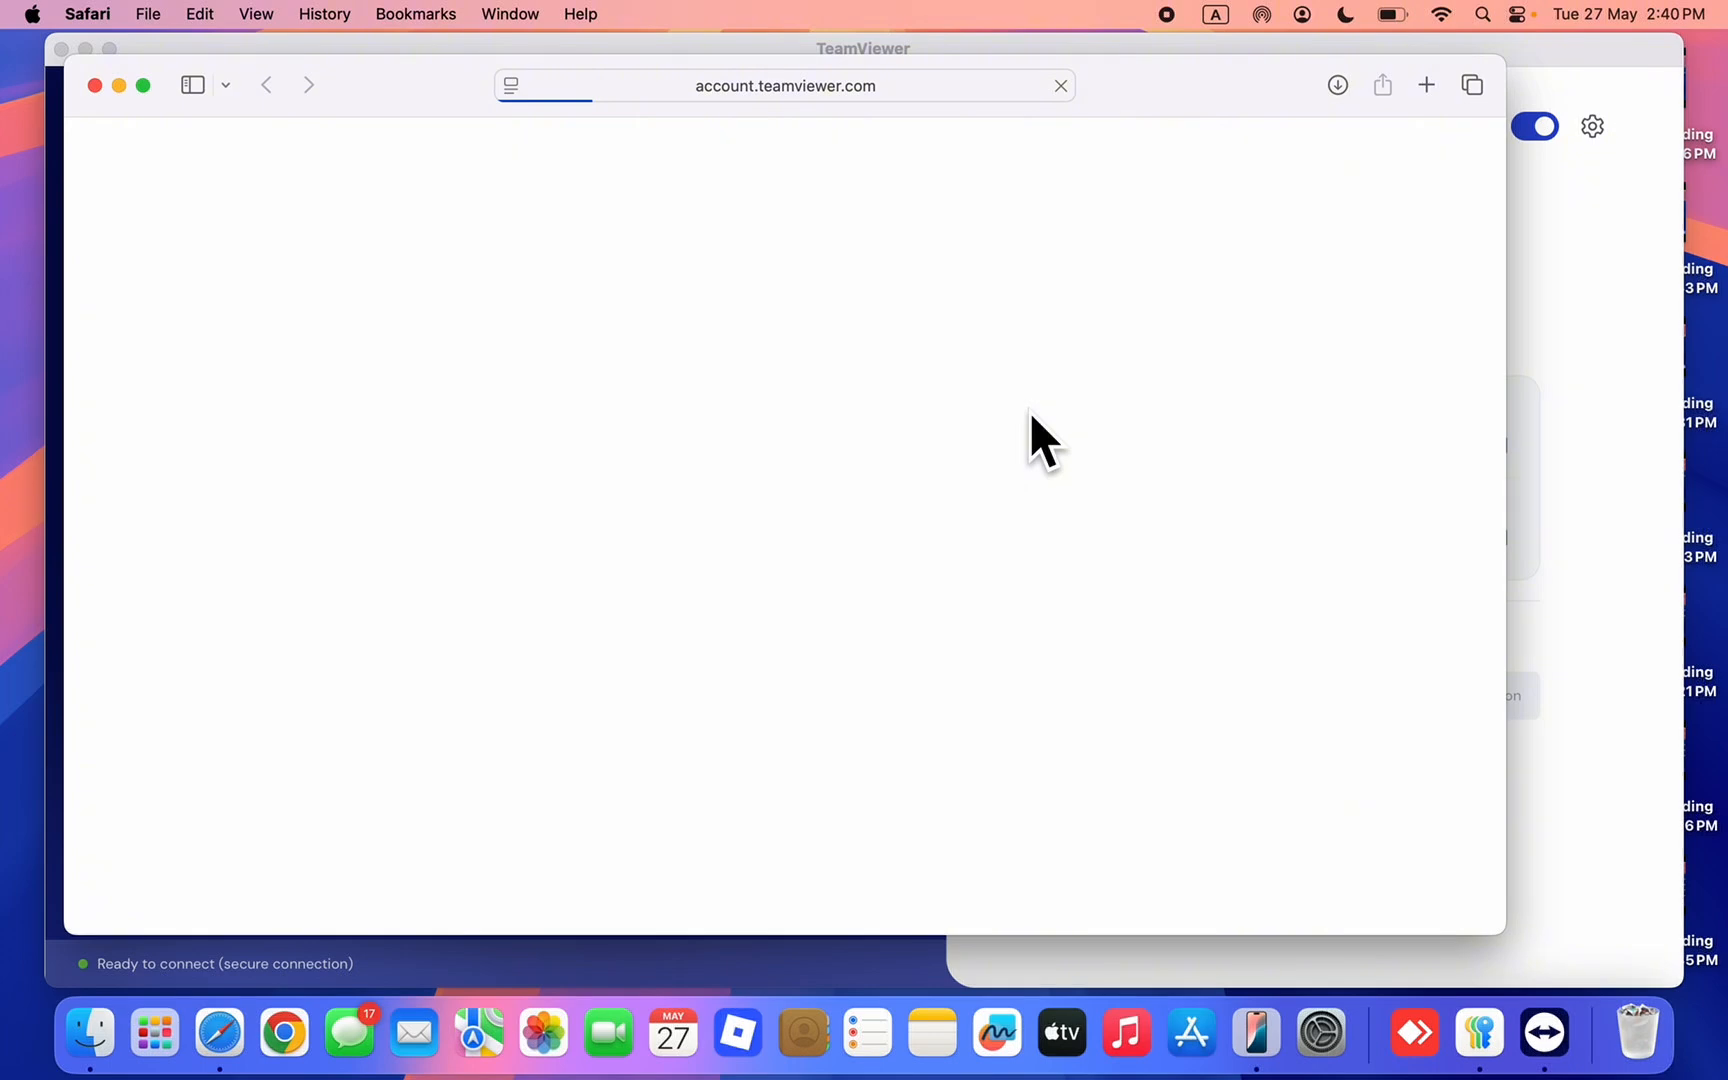
pyautogui.moveTo(1332, 1006)
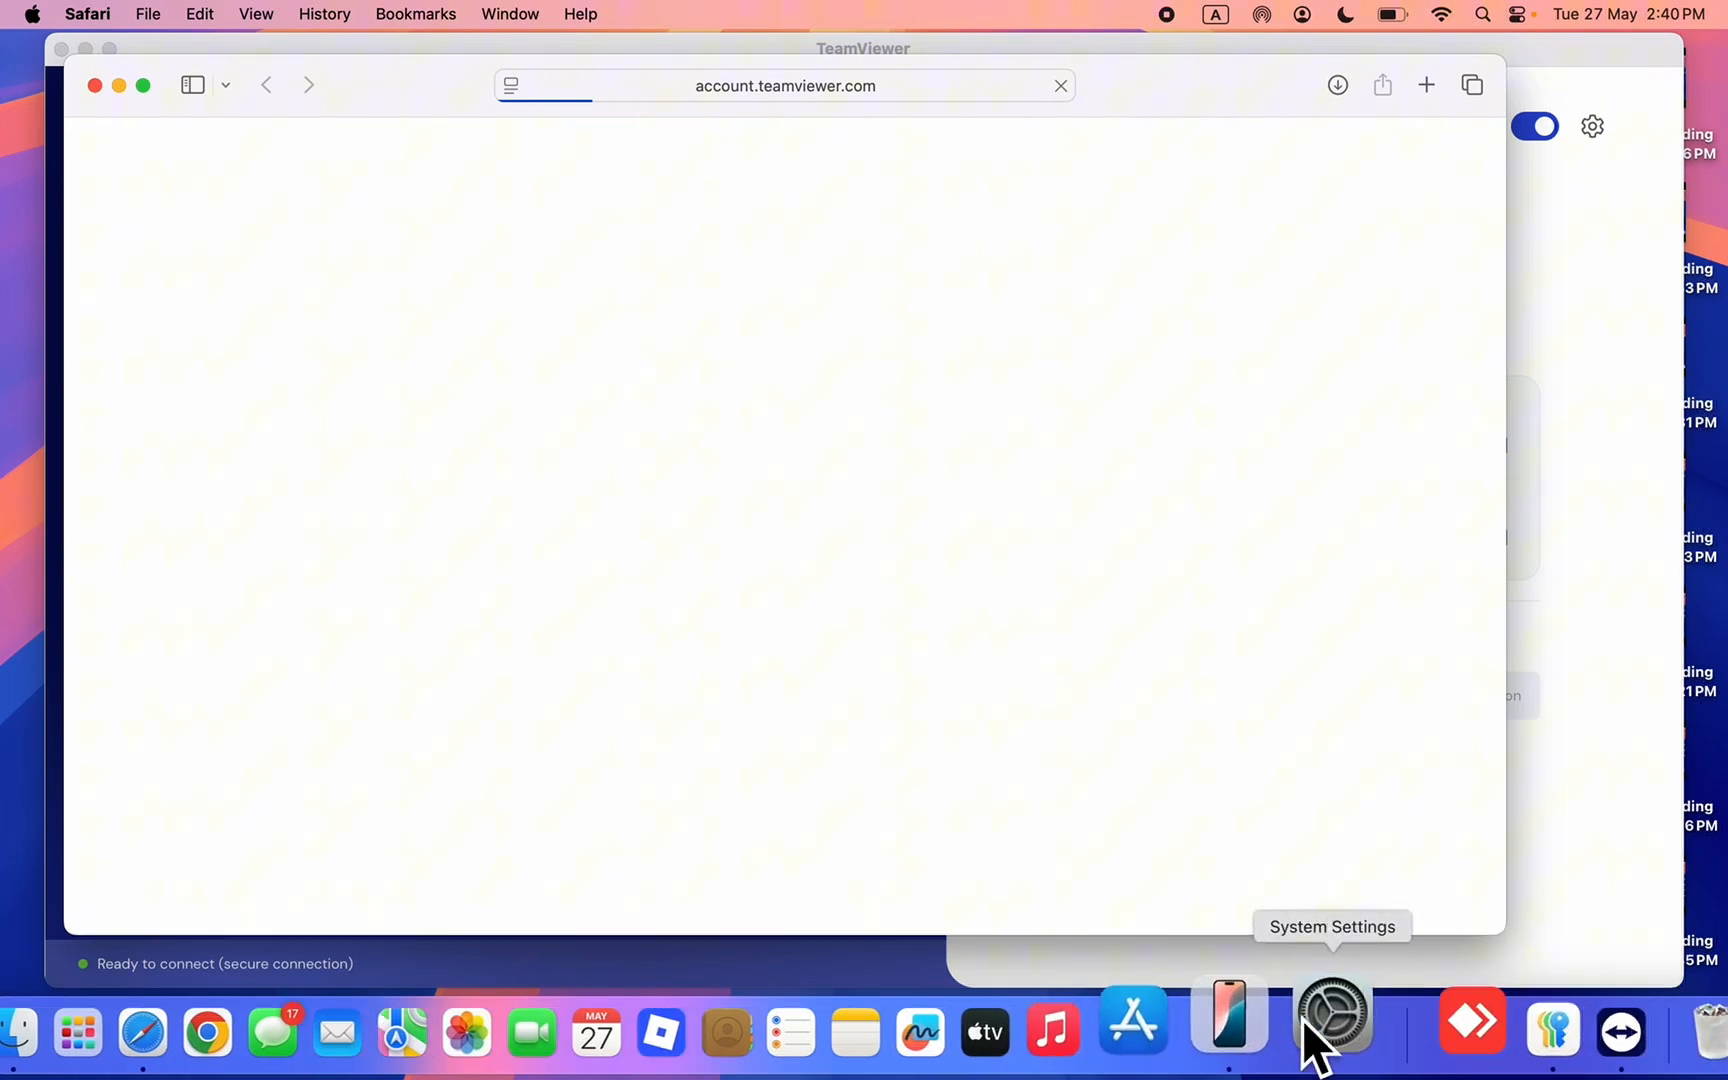
# Step: Back on the mirrored iPhone, continue with Google and approve the chosen Google account for teamviewer.com
pyautogui.click(1228, 1032)
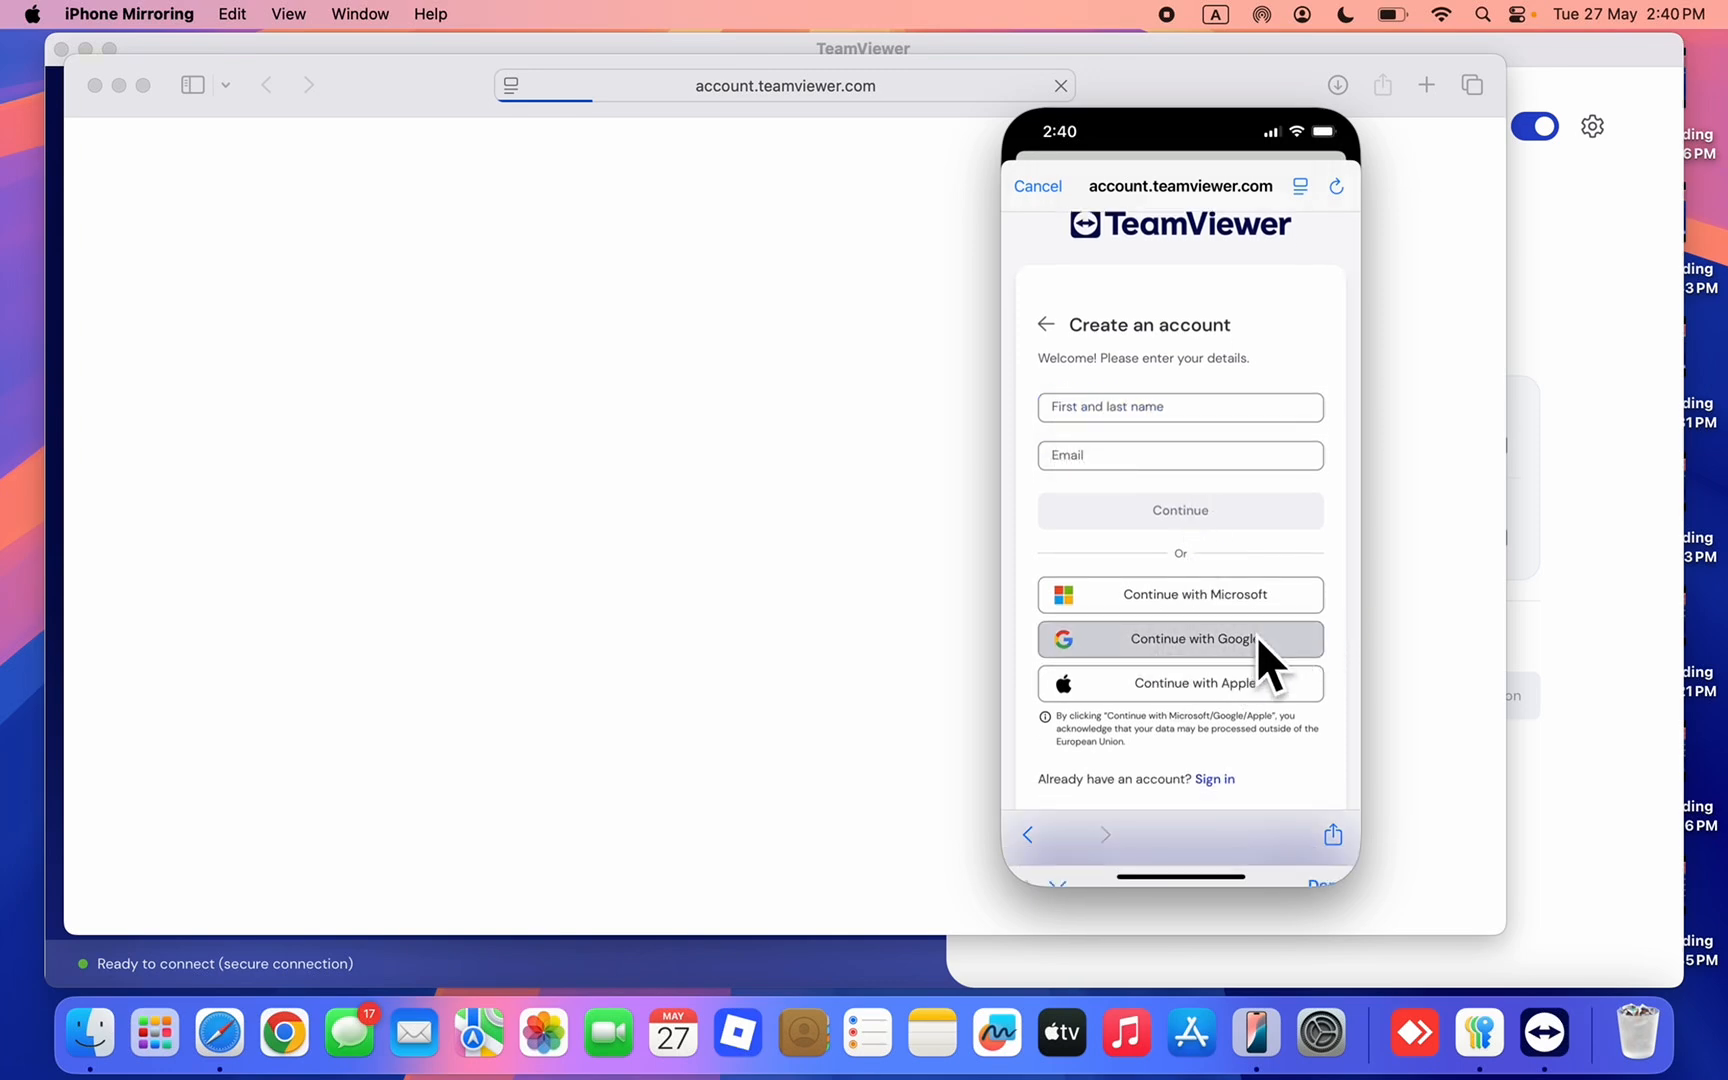
pyautogui.click(1180, 638)
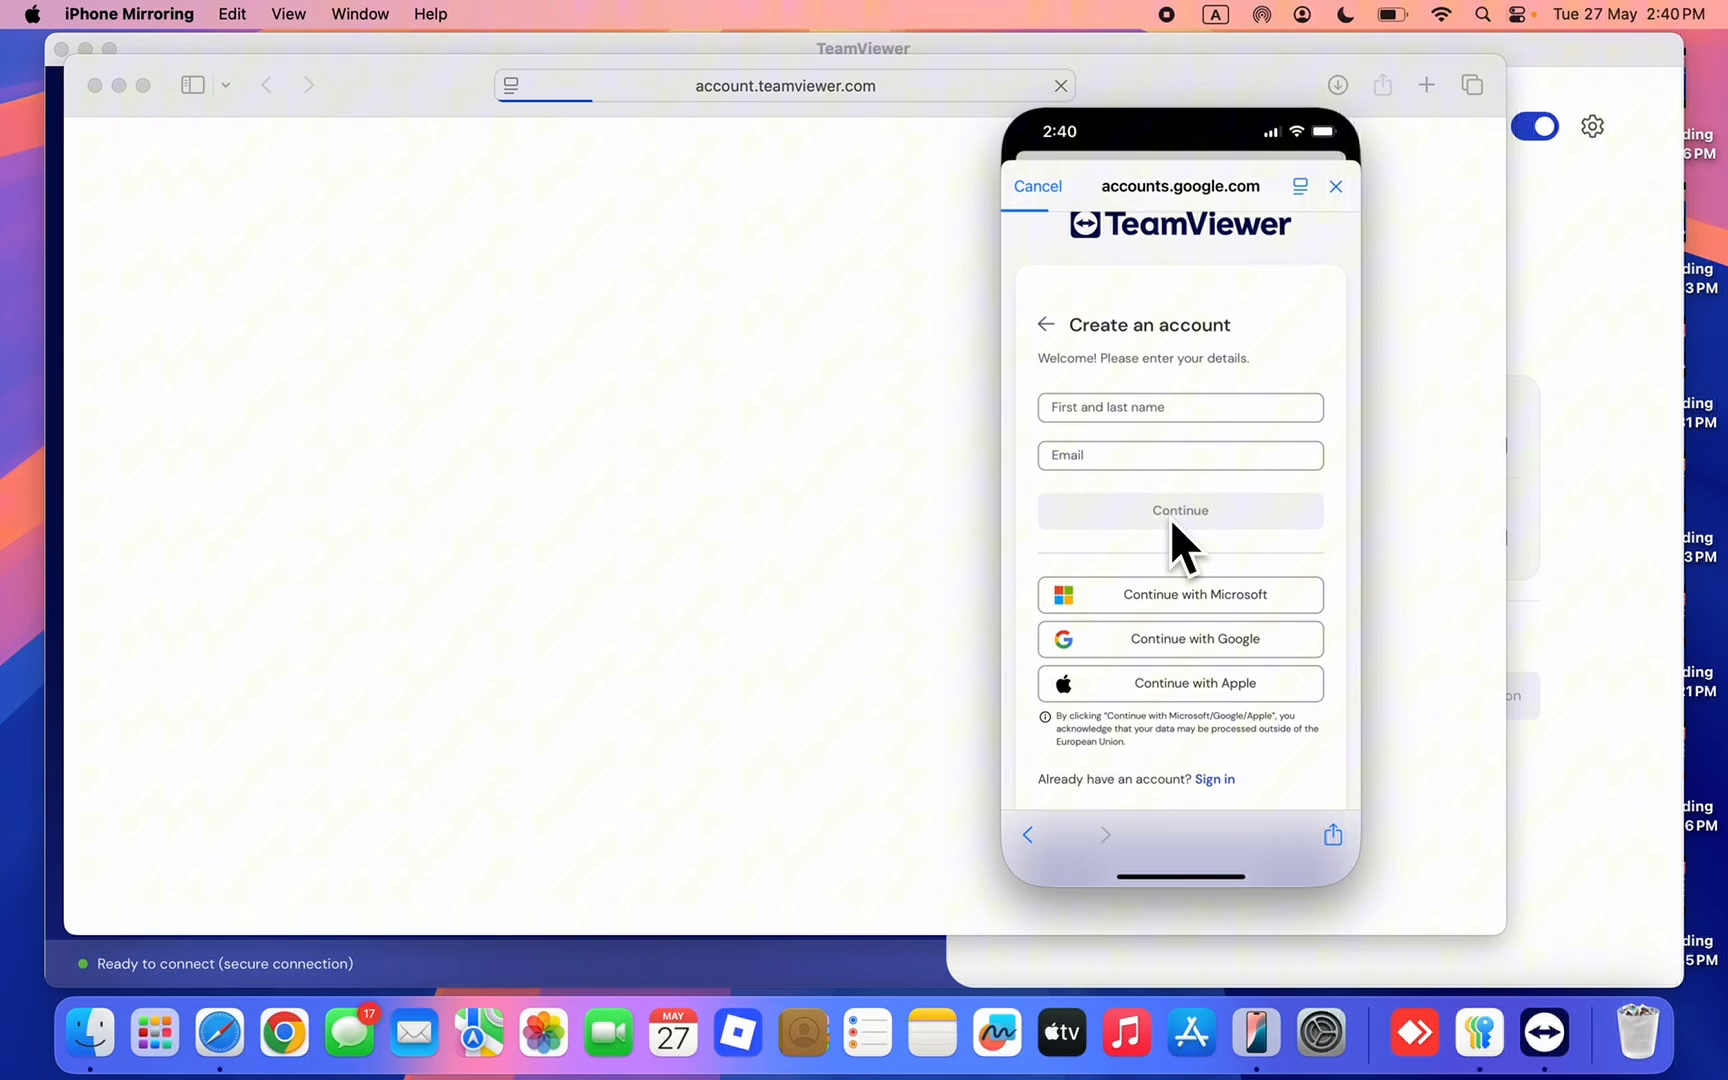
pyautogui.click(1180, 640)
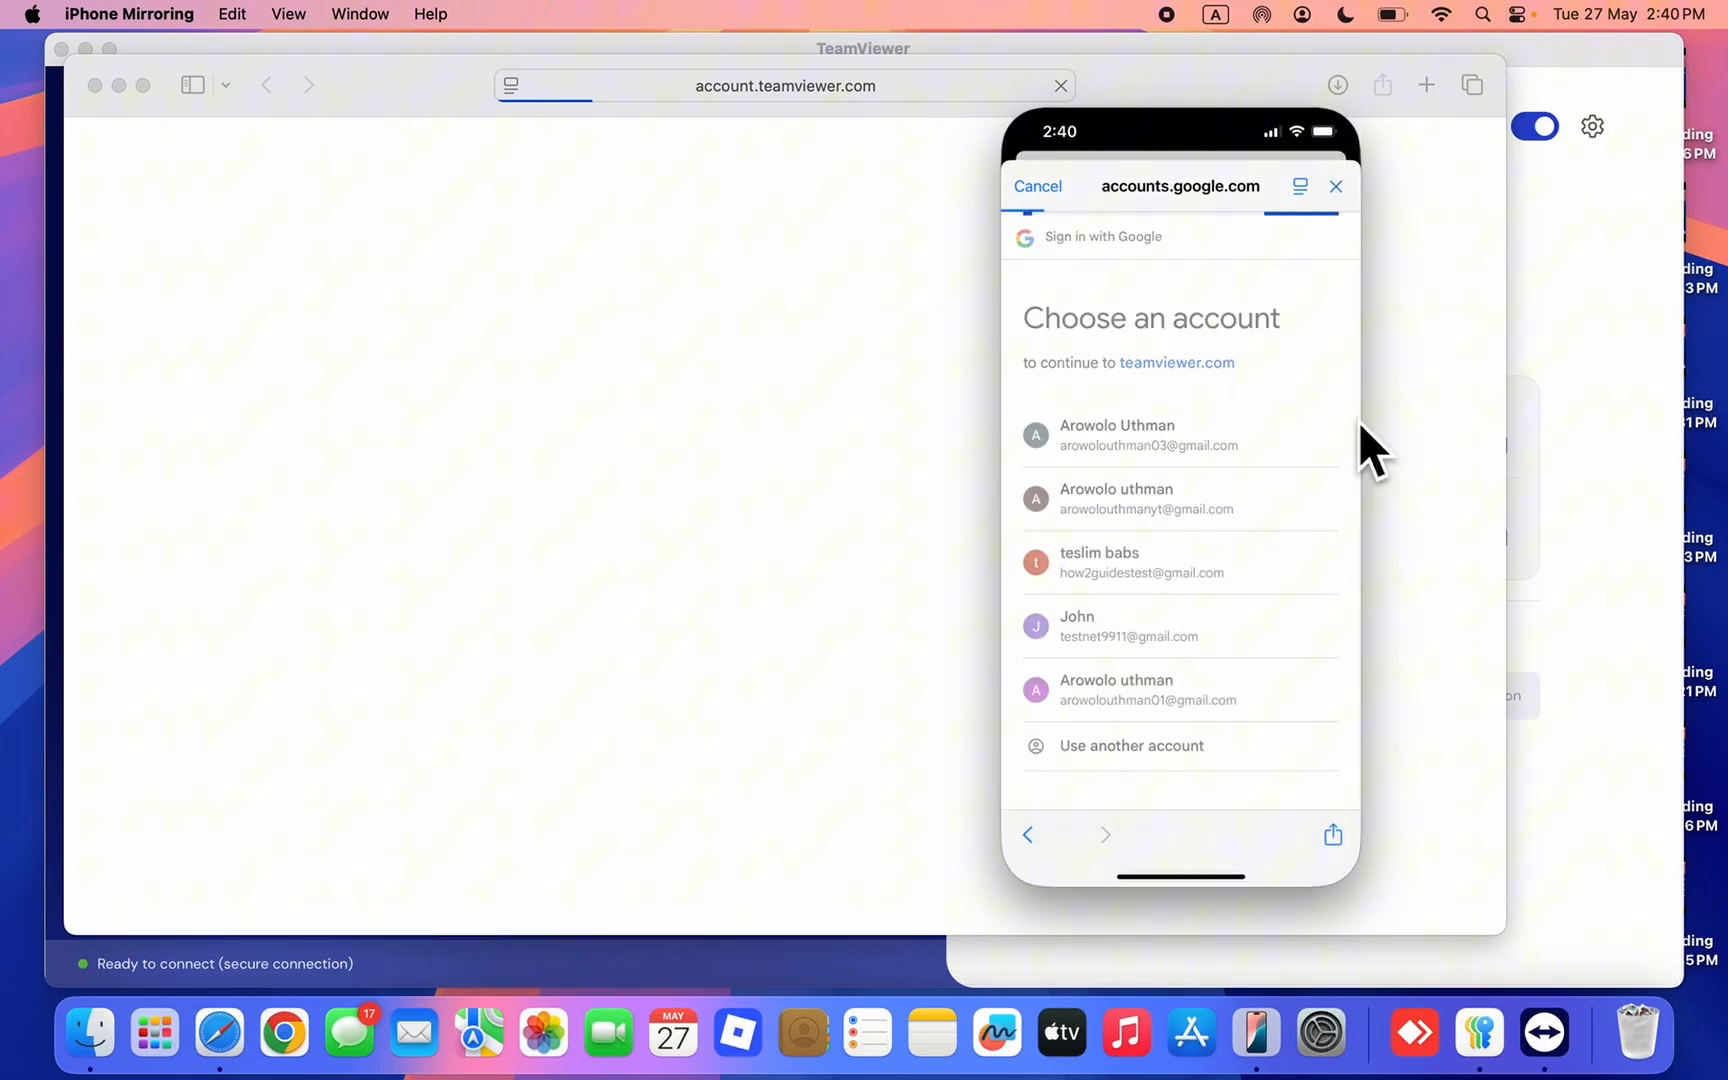
pyautogui.click(1142, 562)
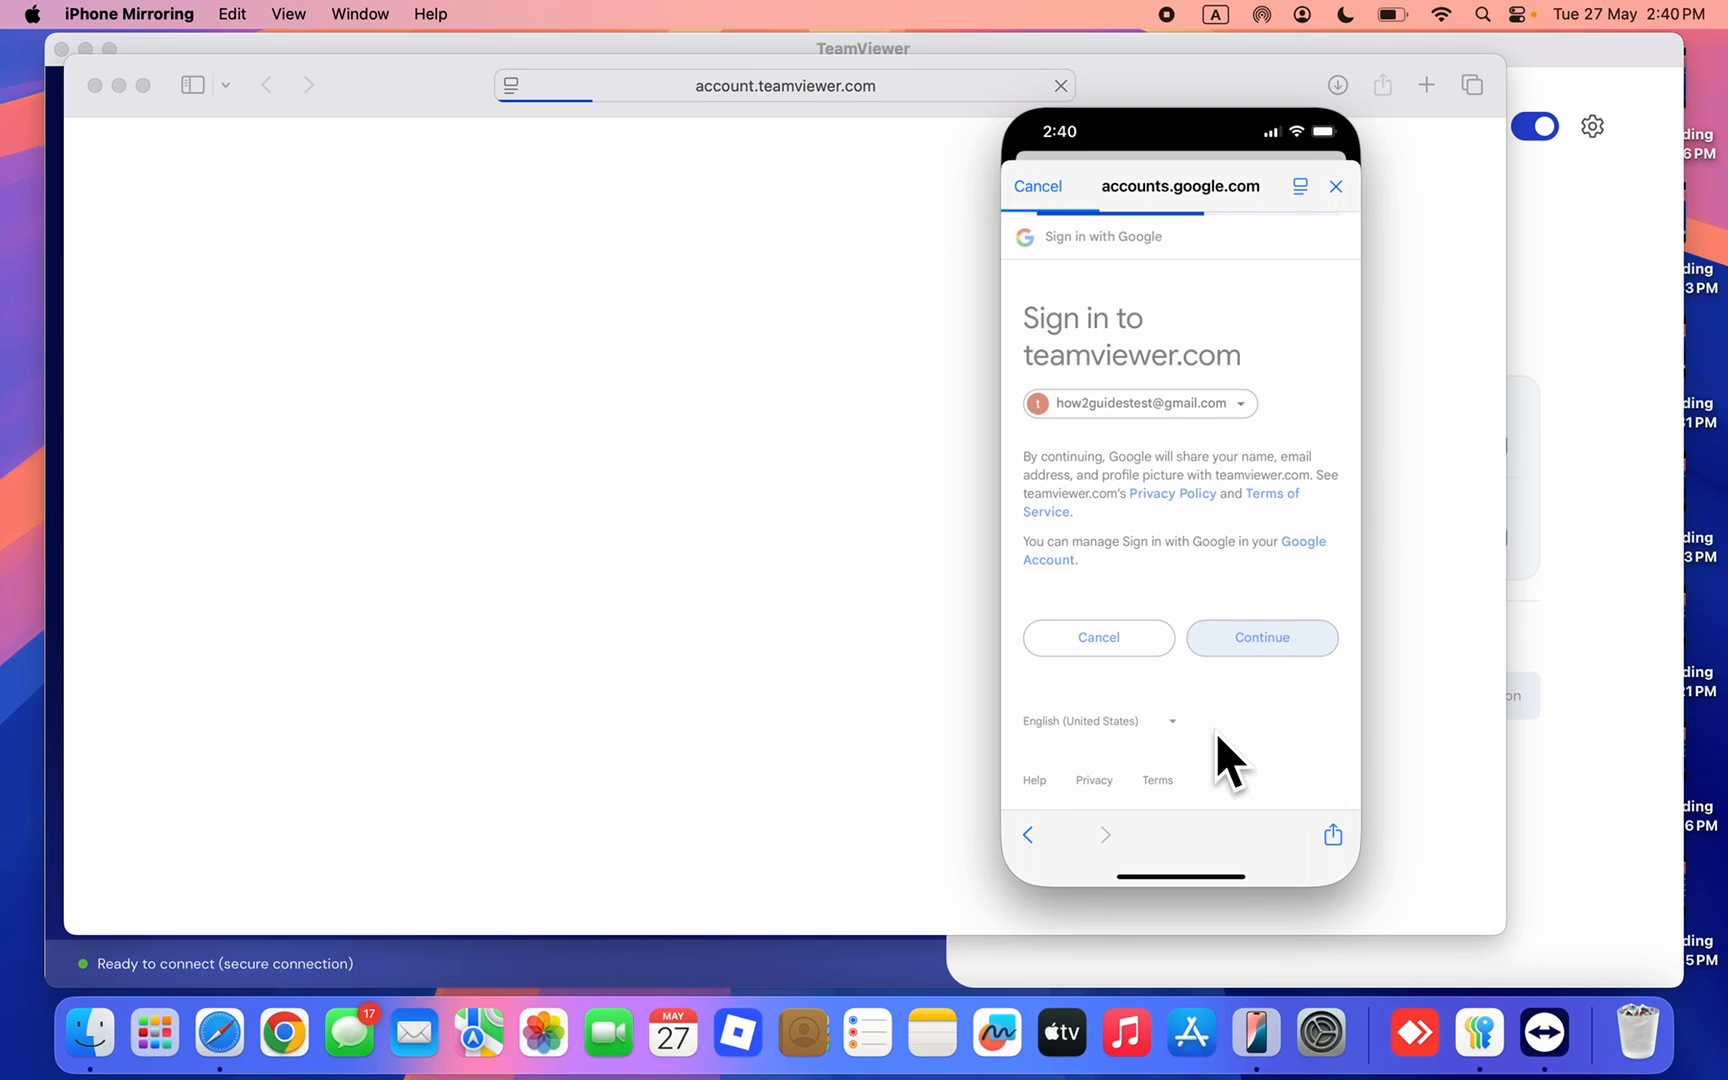
pyautogui.click(1260, 636)
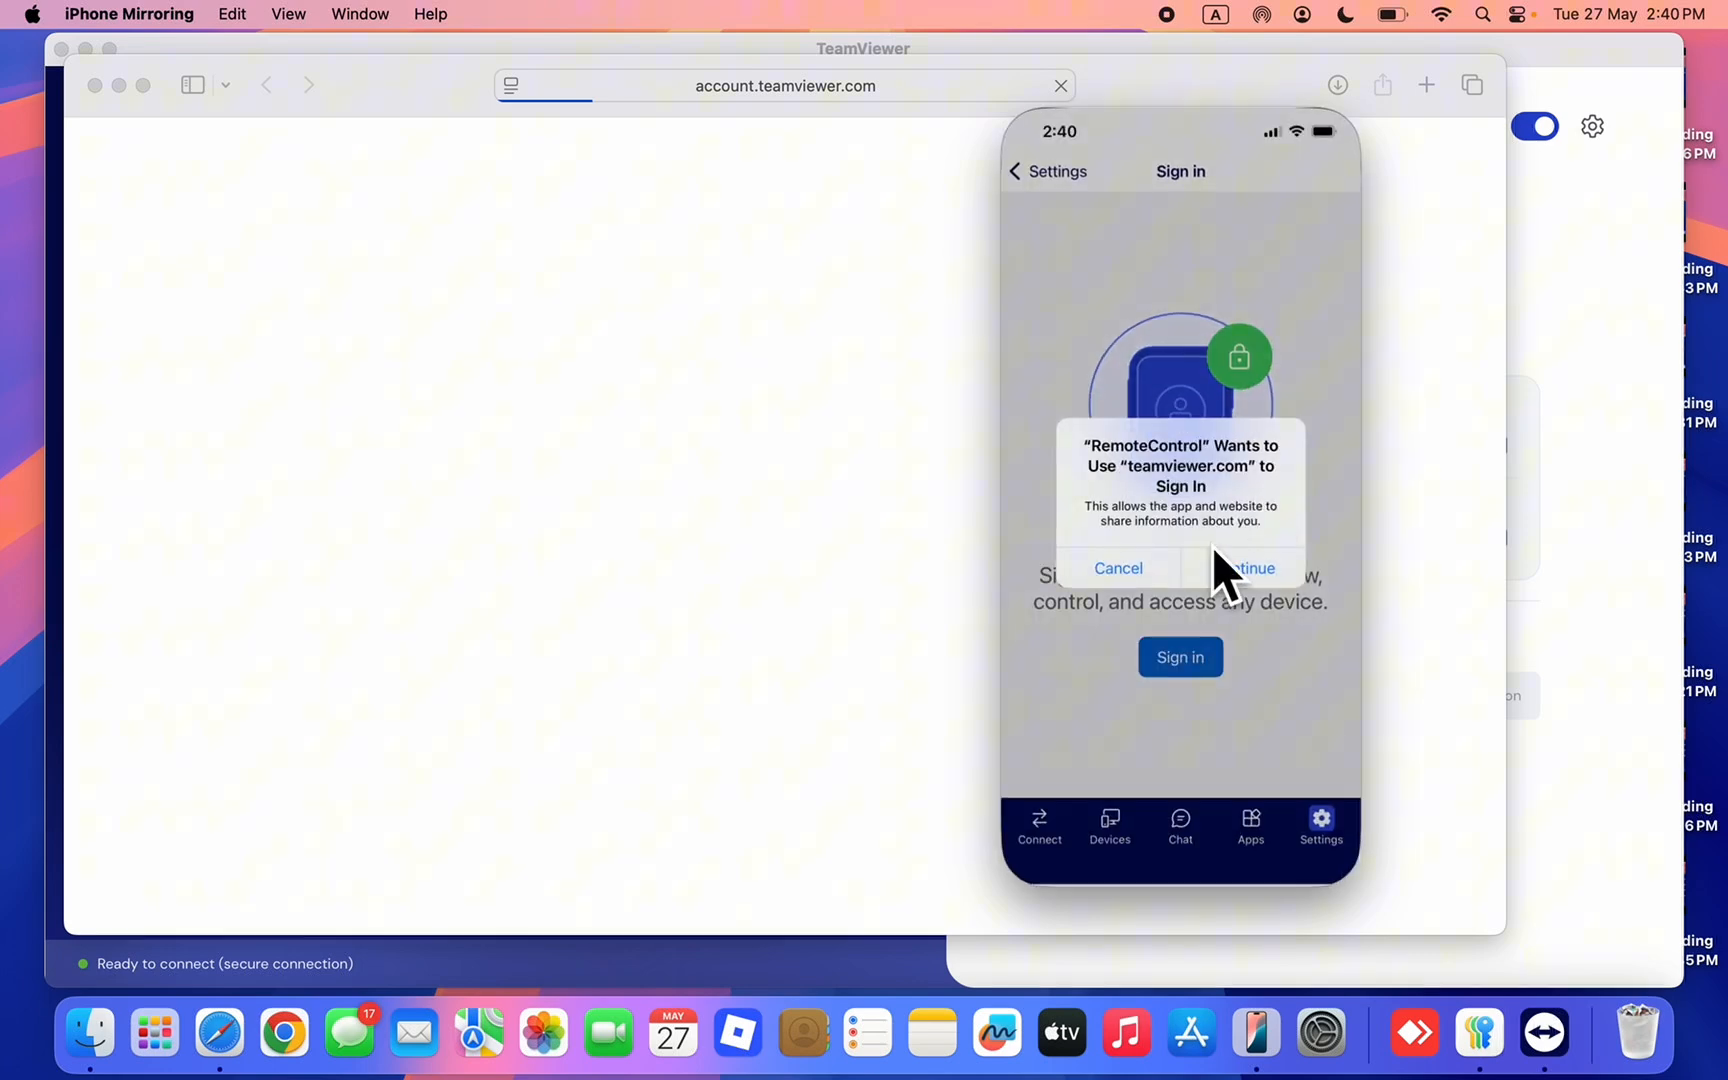
# Step: Create the account with the suggested strong password and accepted EULA, DPA and Privacy Policy
pyautogui.click(1244, 568)
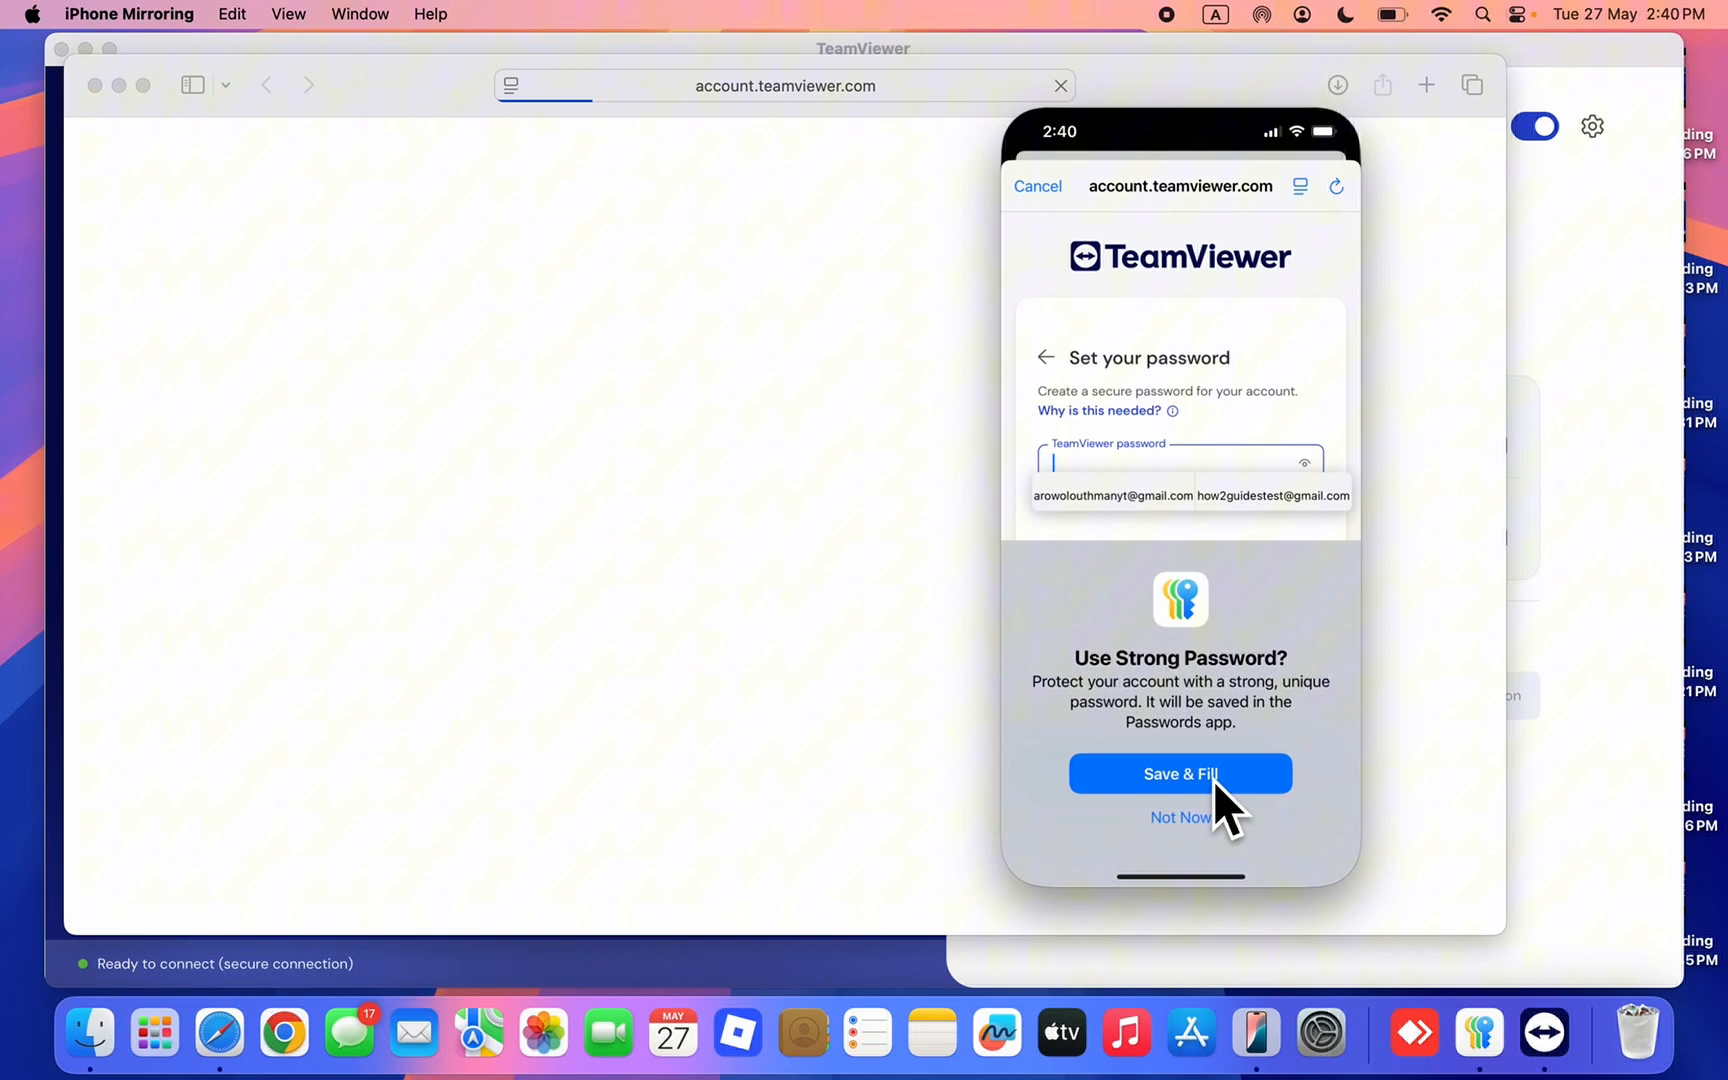
pyautogui.click(1180, 772)
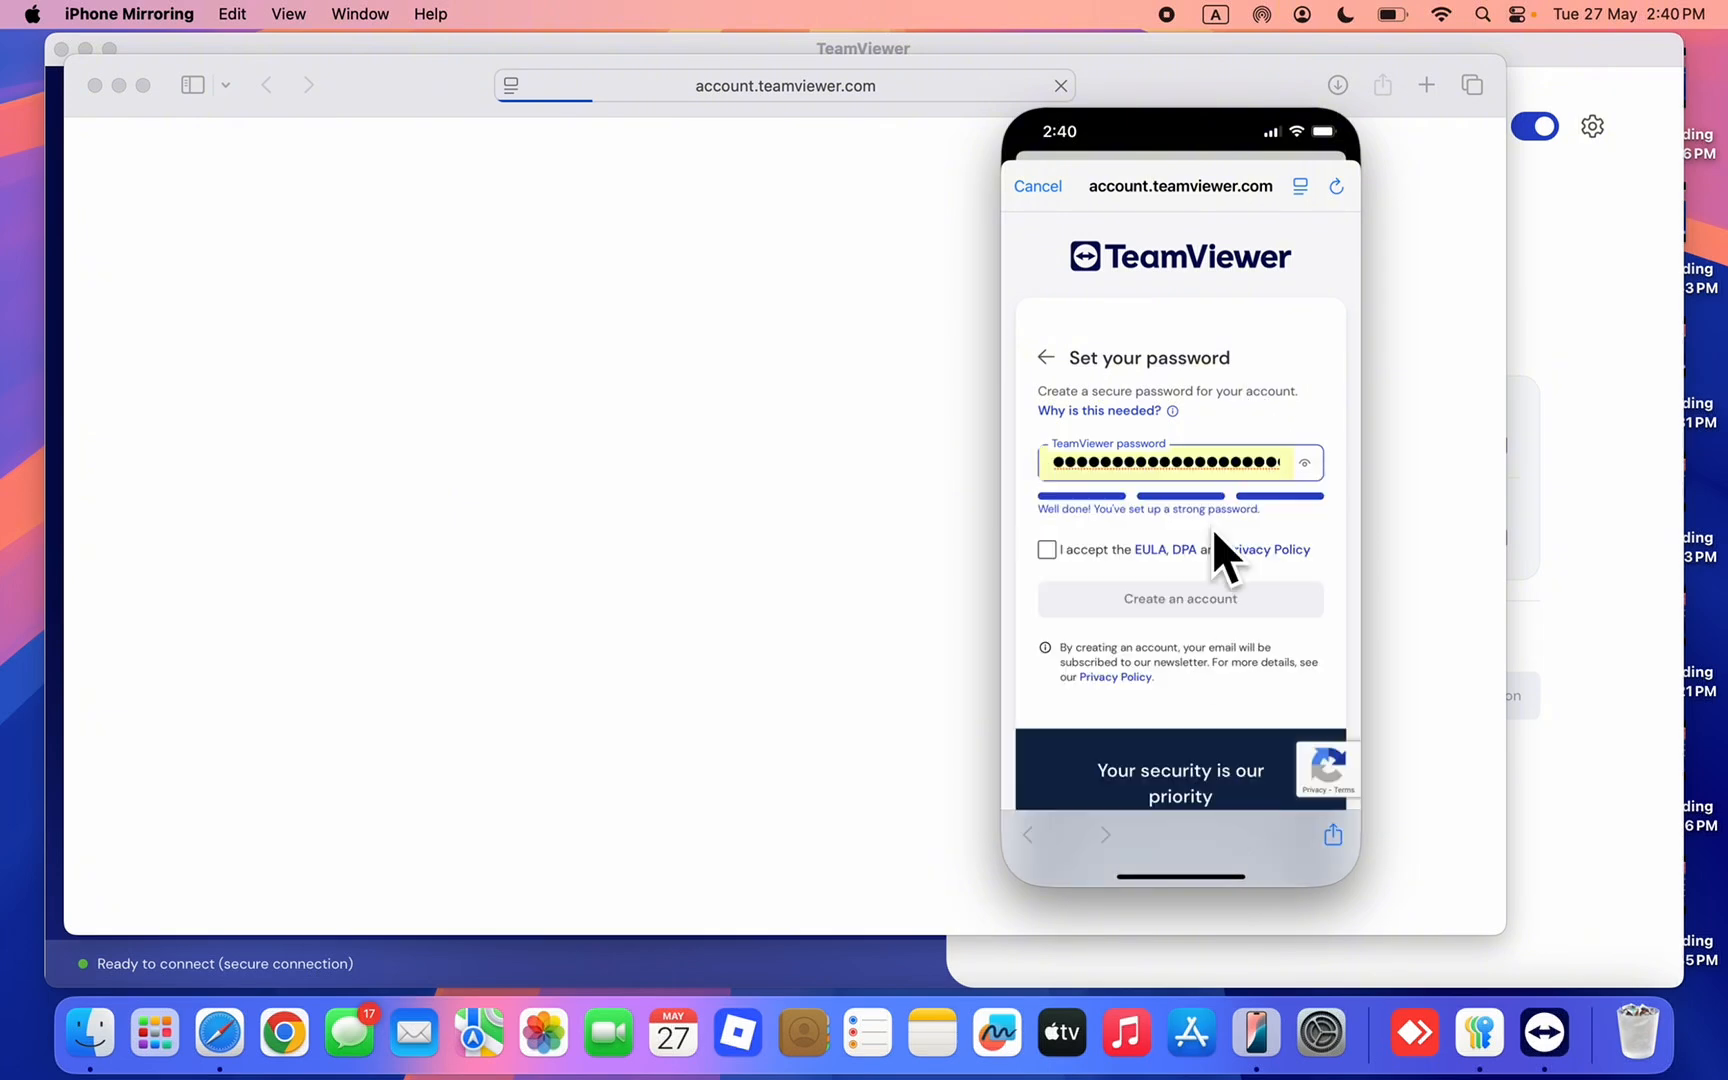
pyautogui.click(1046, 548)
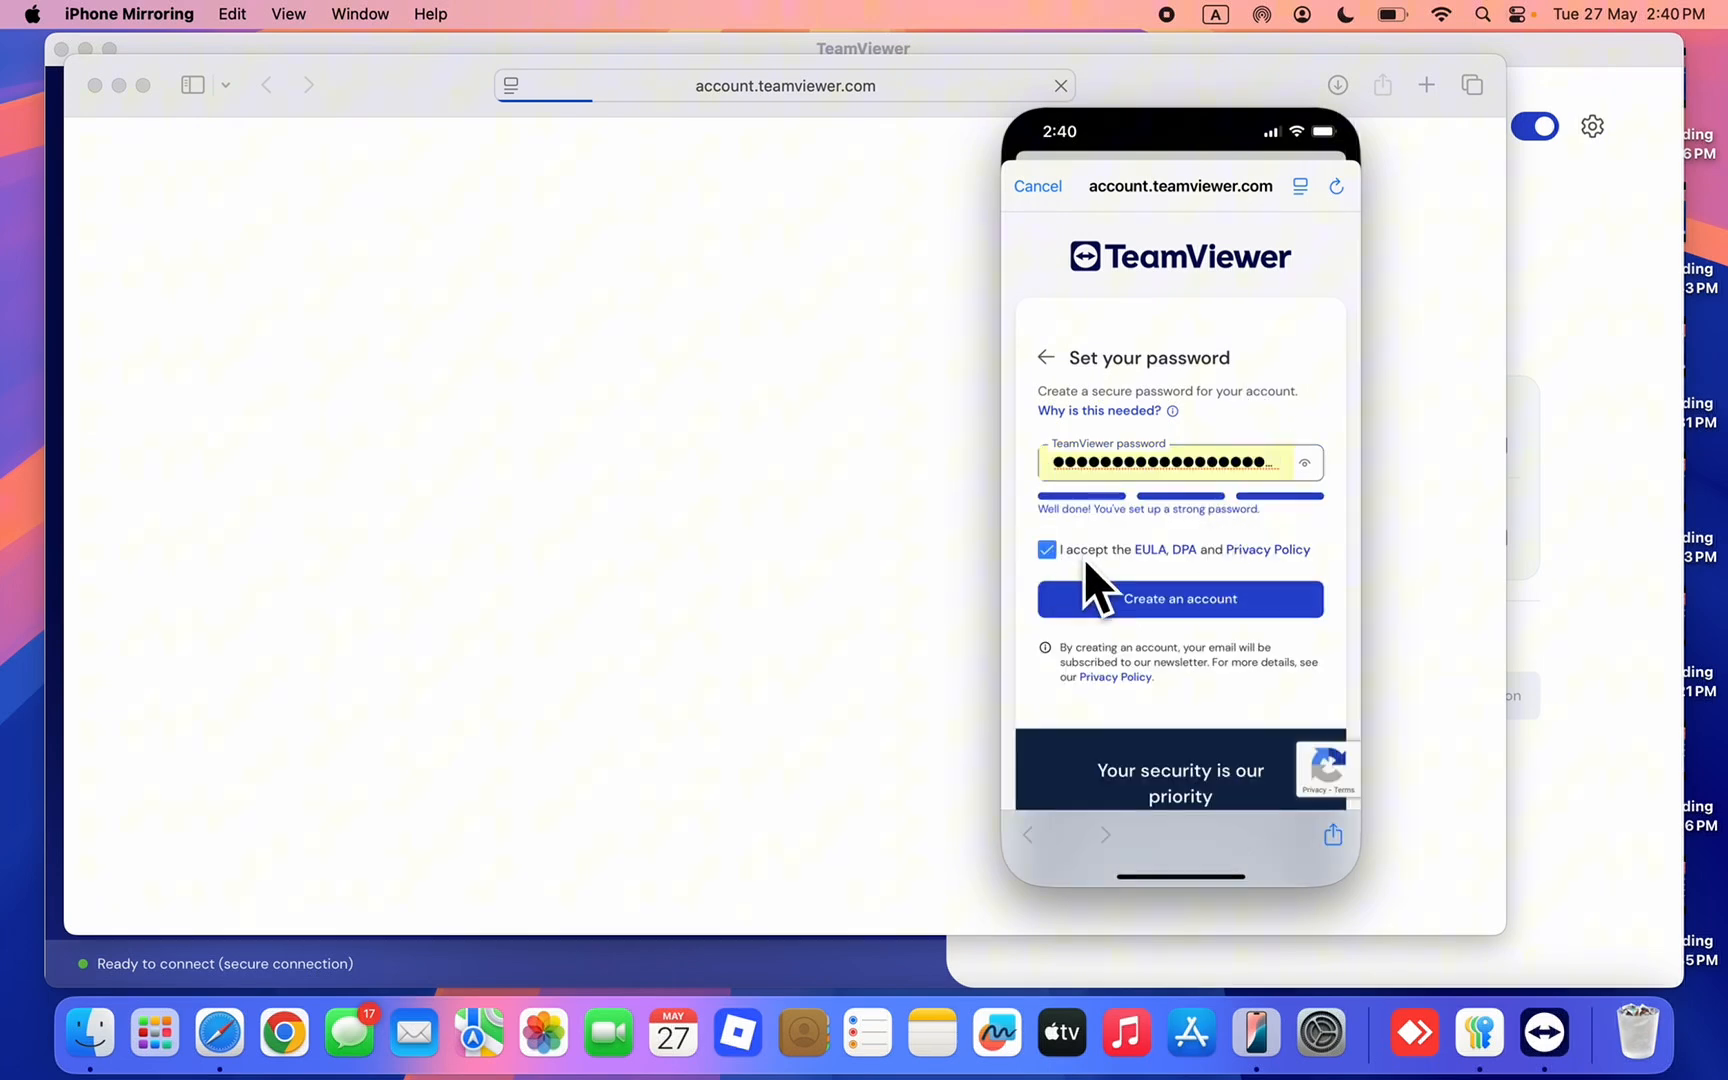
pyautogui.click(1178, 598)
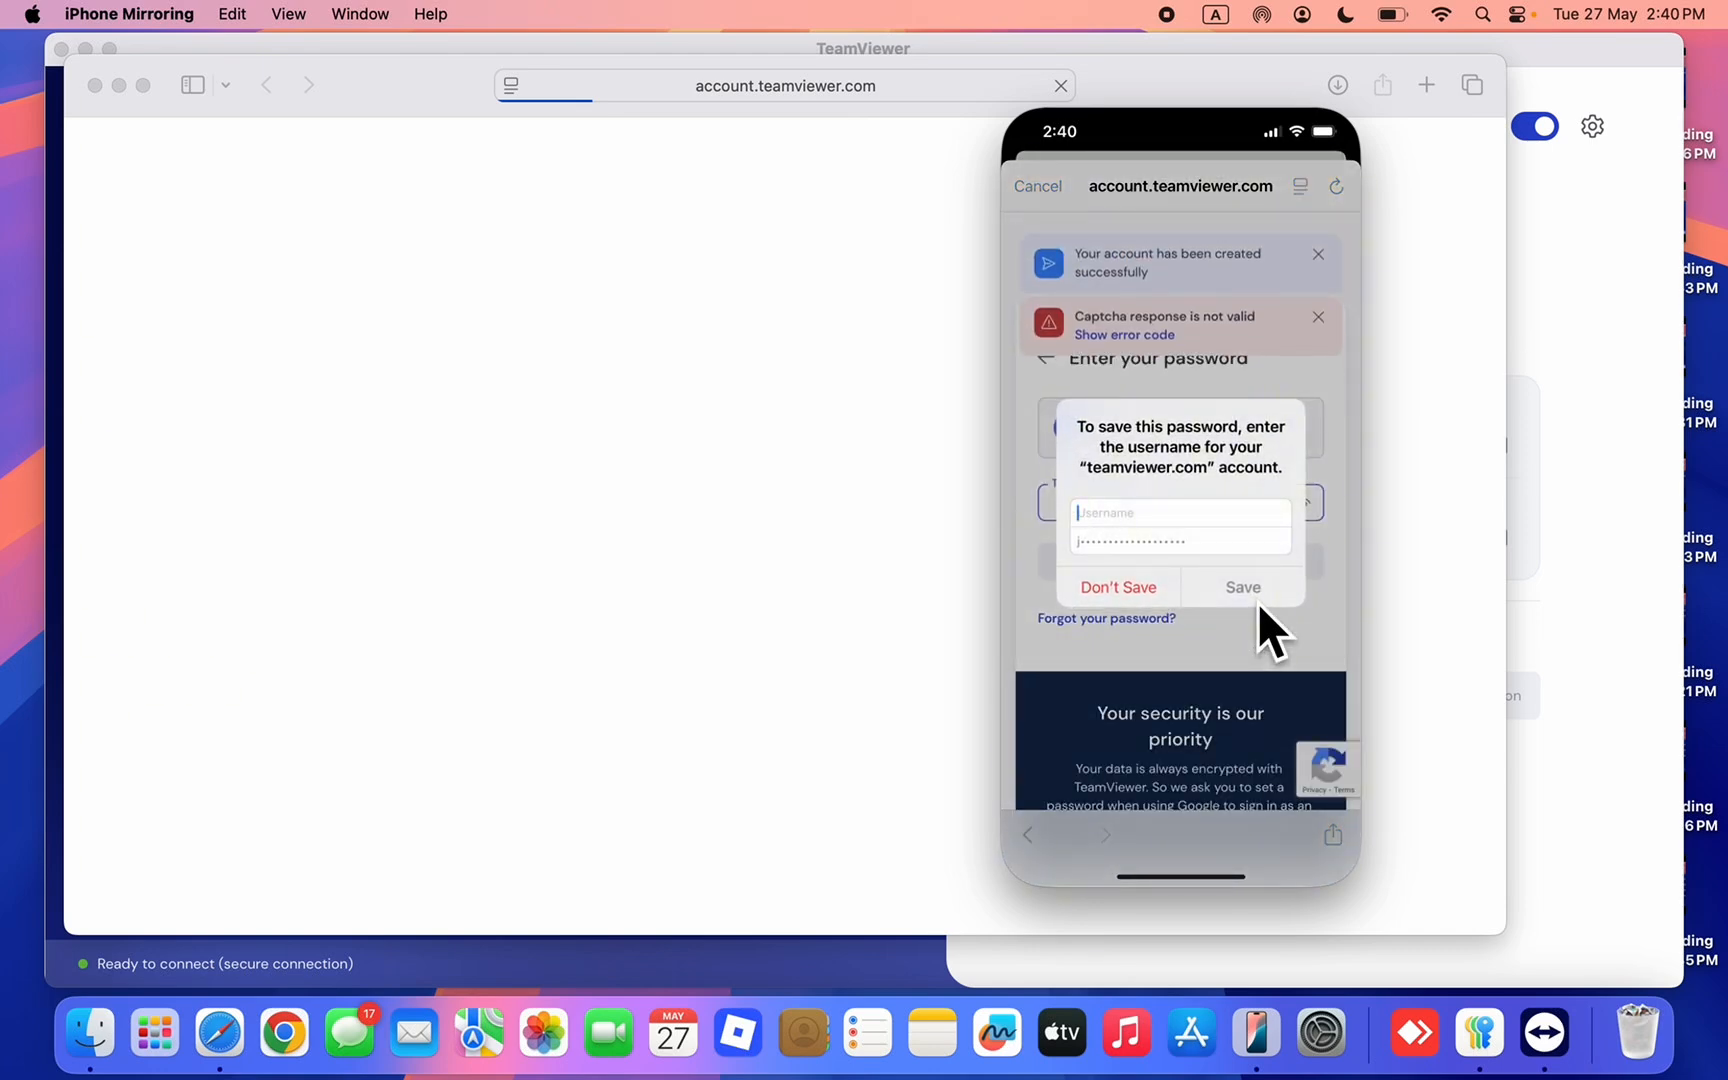
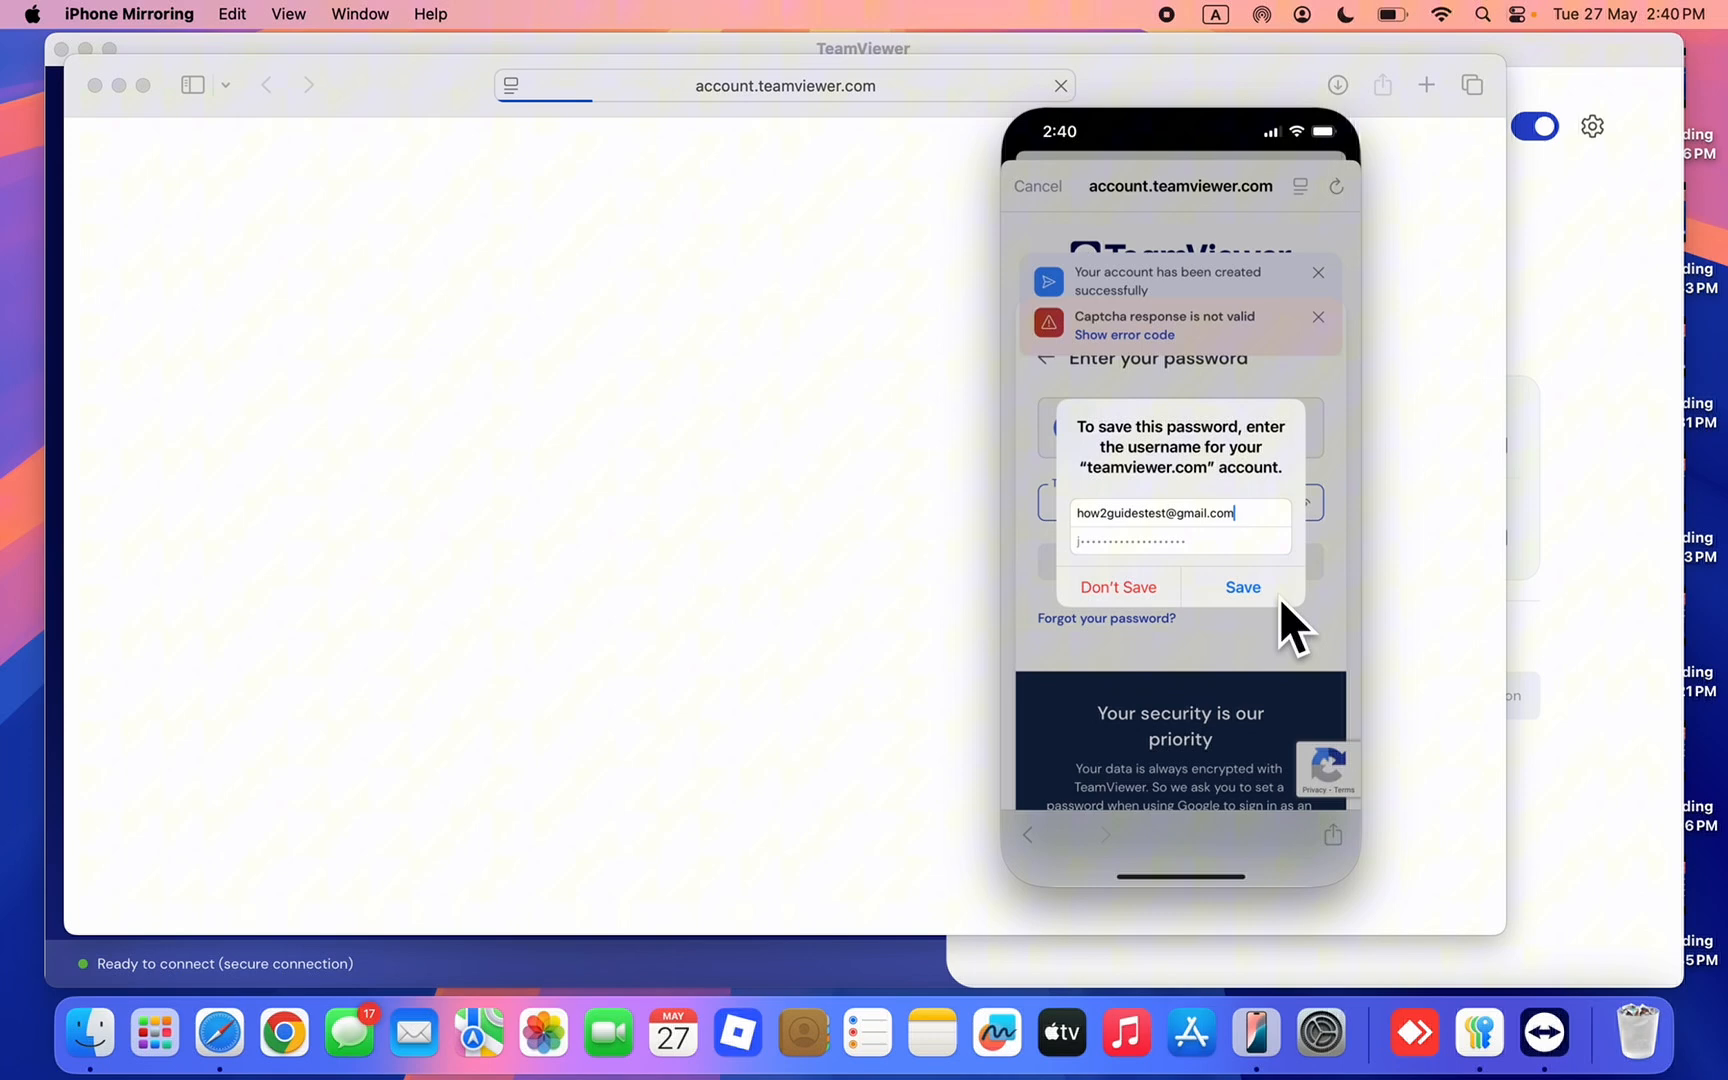
pyautogui.click(1240, 586)
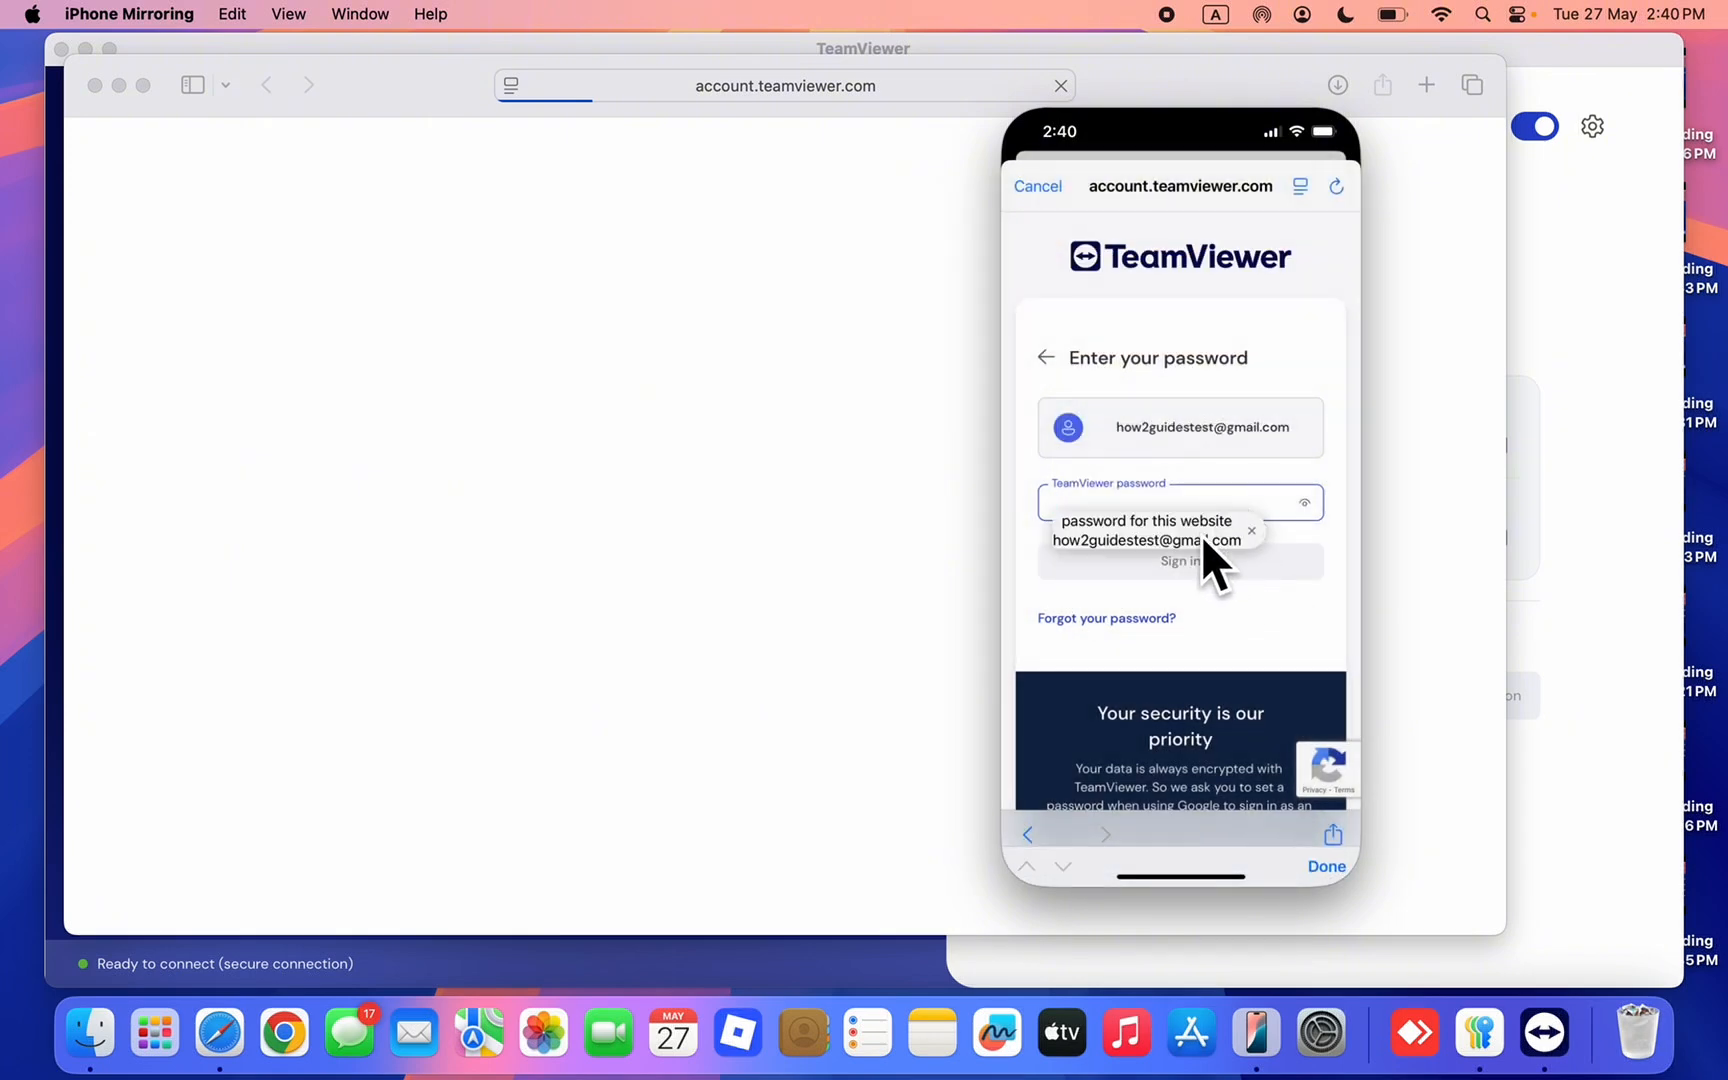
pyautogui.click(1146, 530)
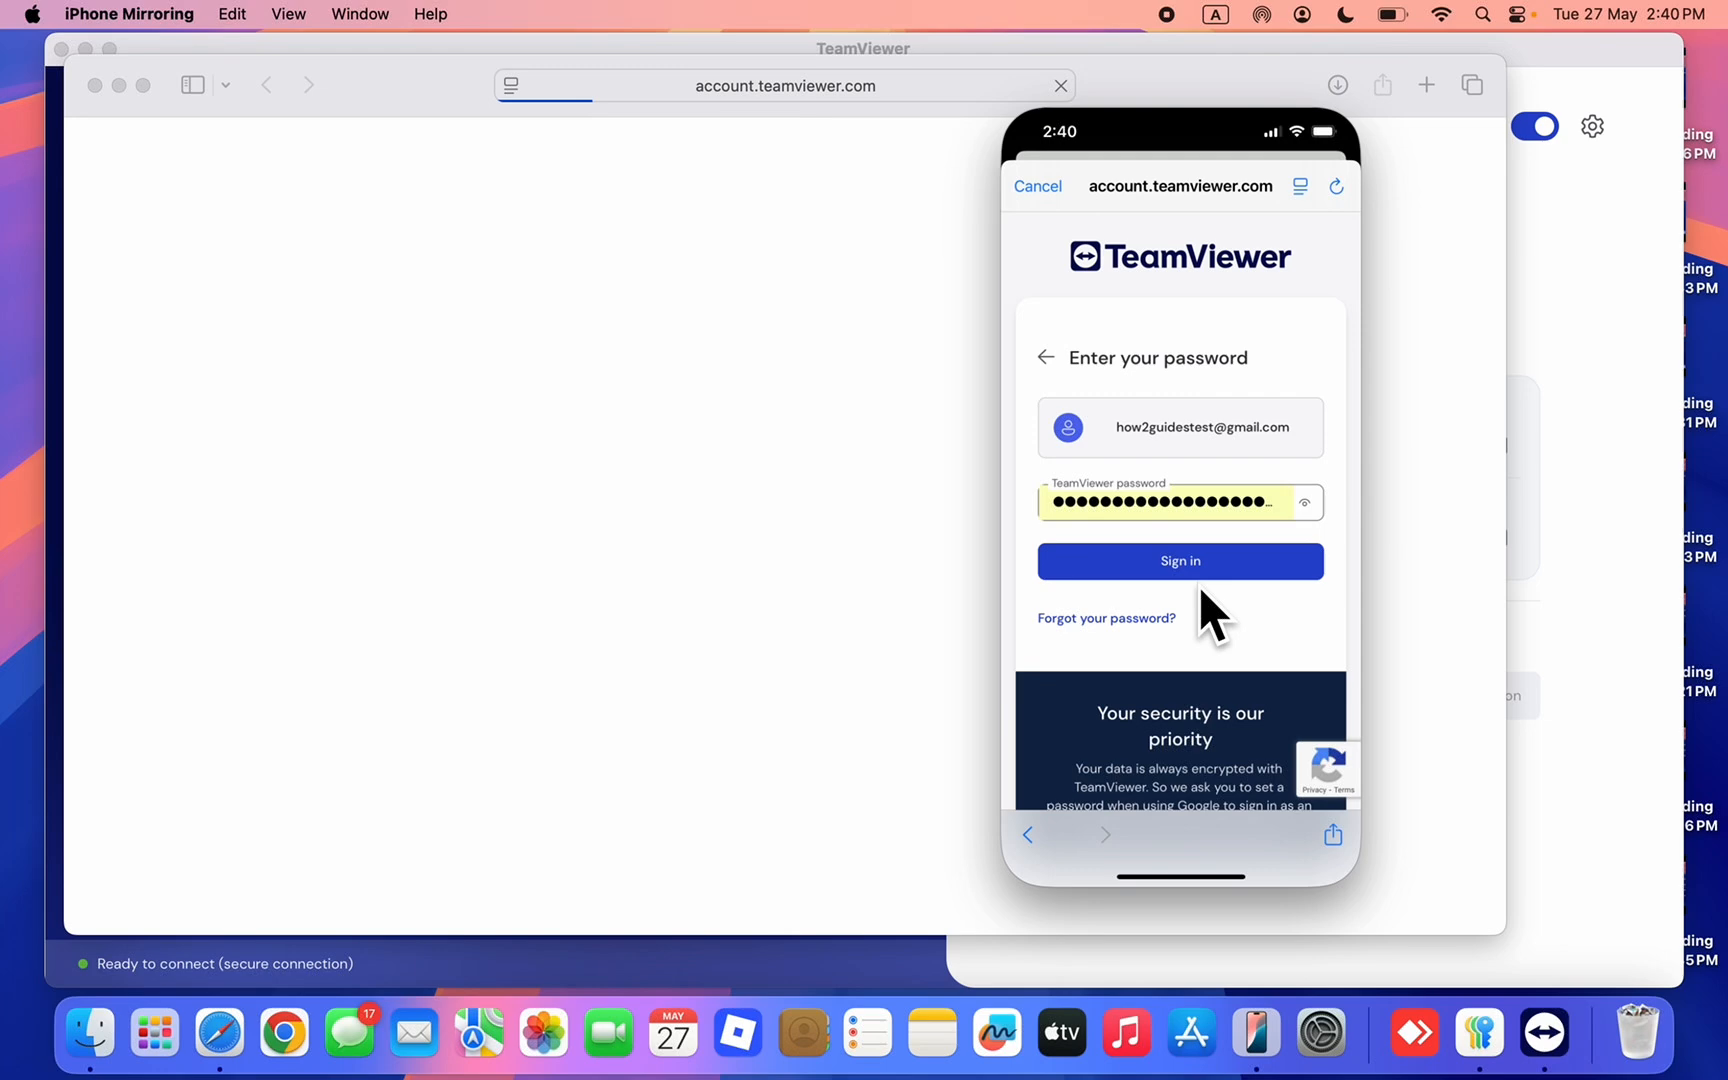
pyautogui.click(1180, 560)
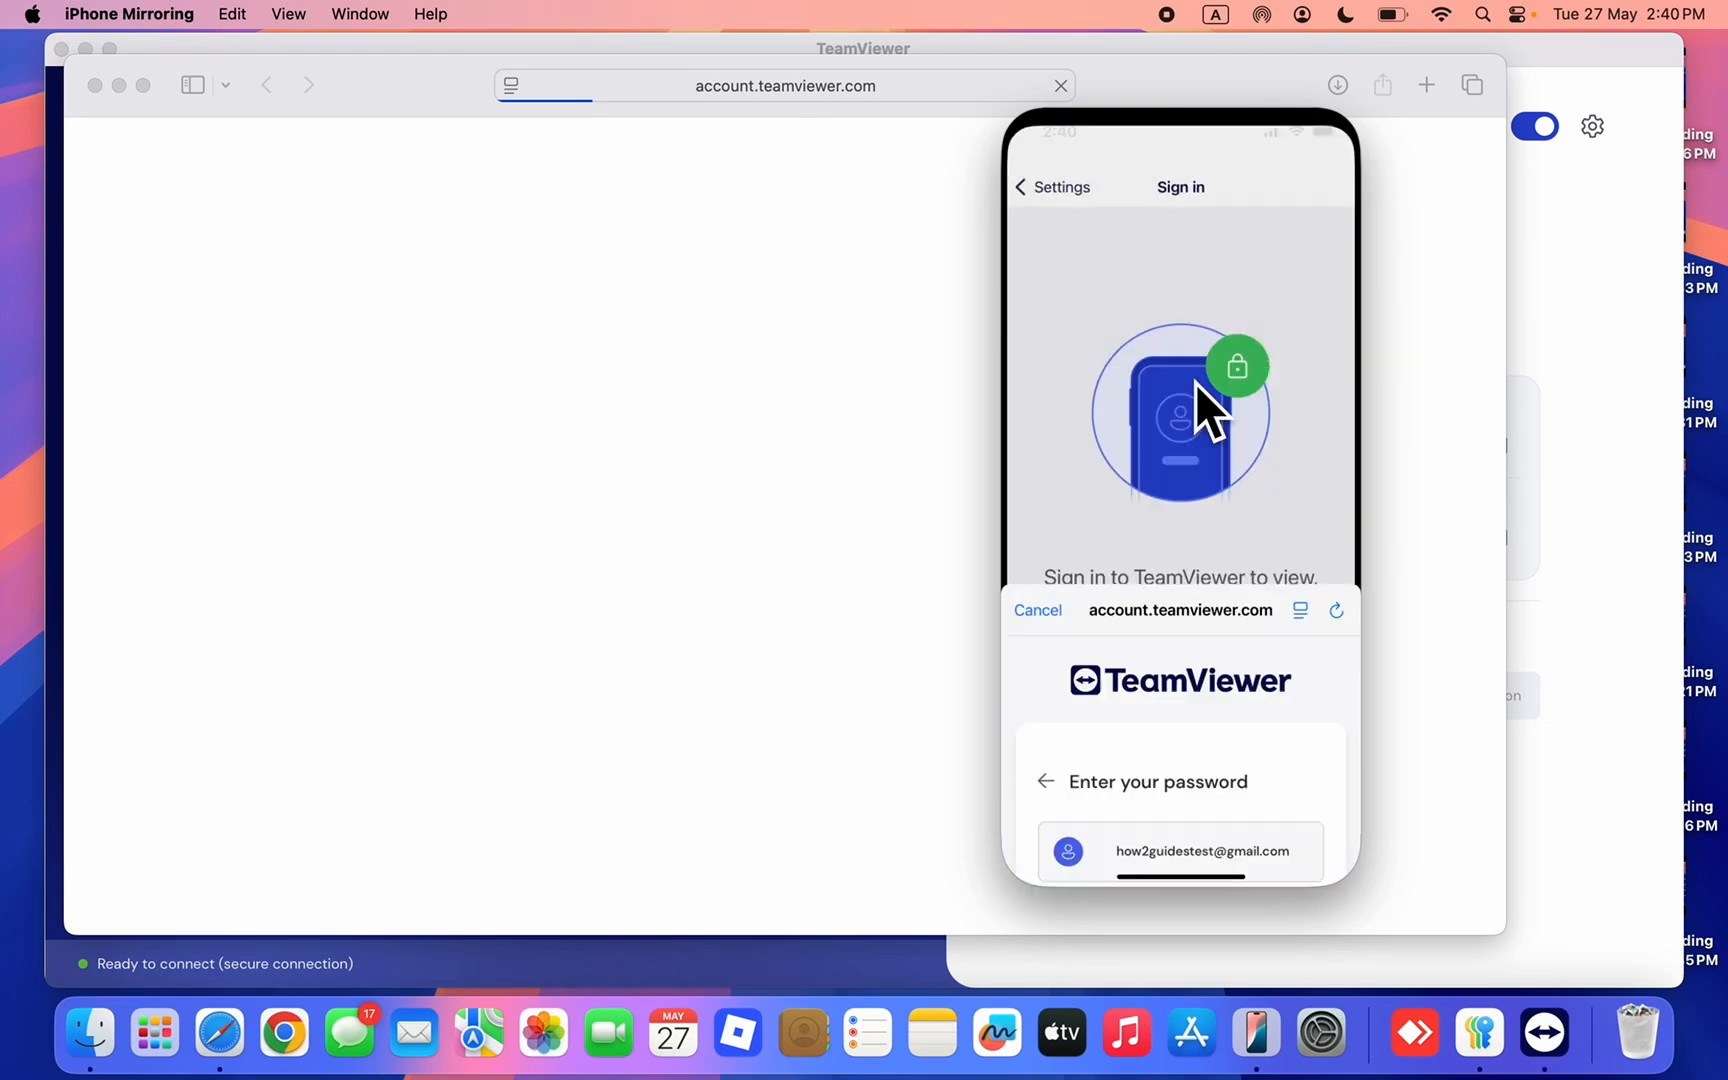
pyautogui.click(1038, 610)
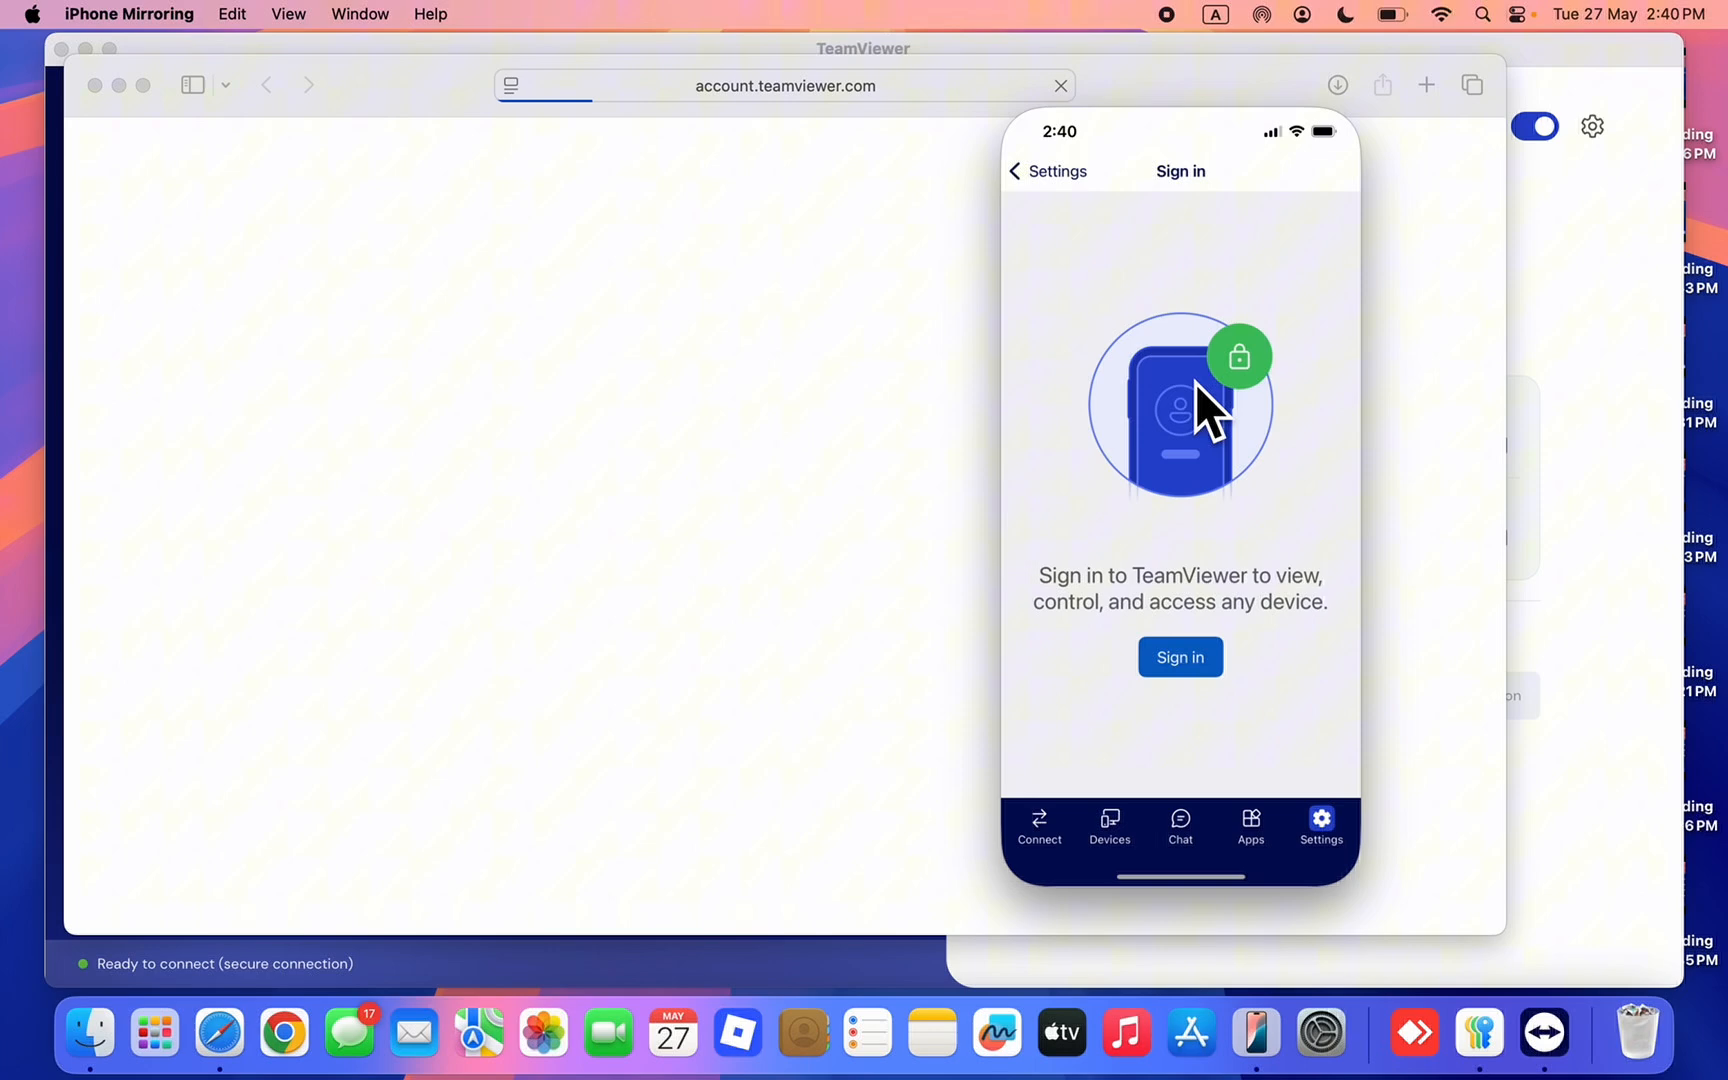
pyautogui.click(1180, 656)
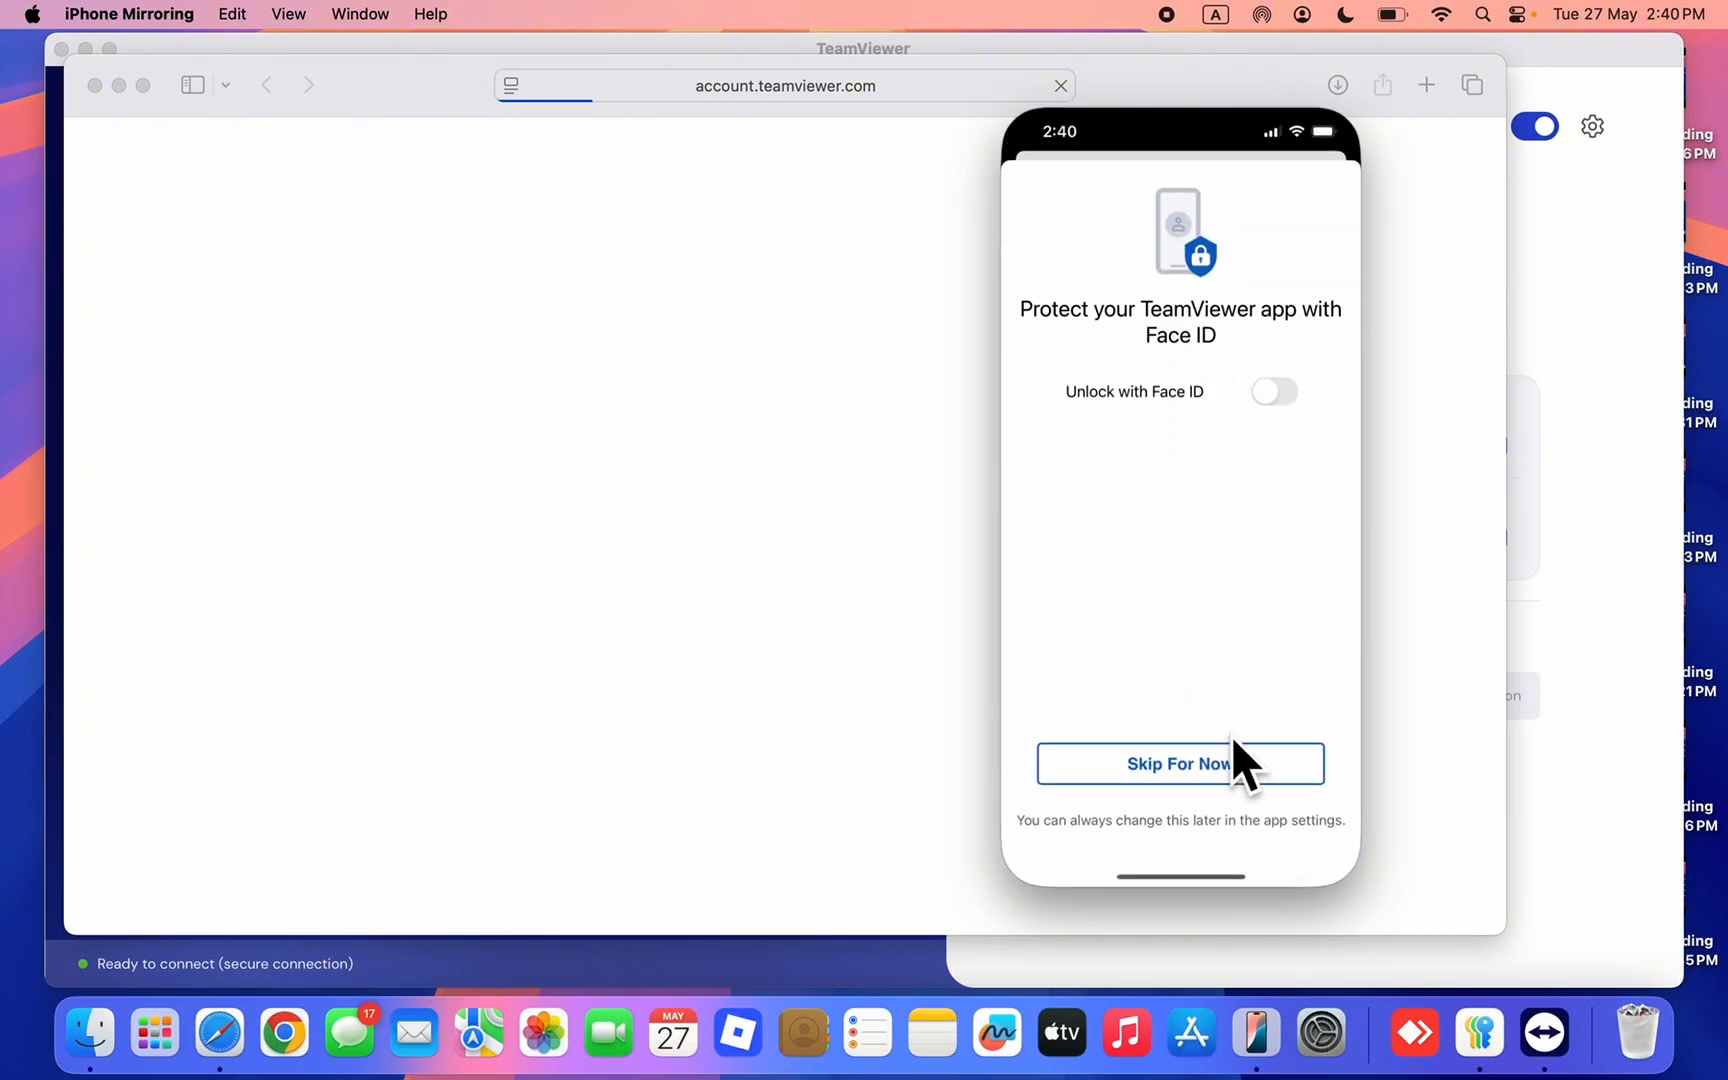